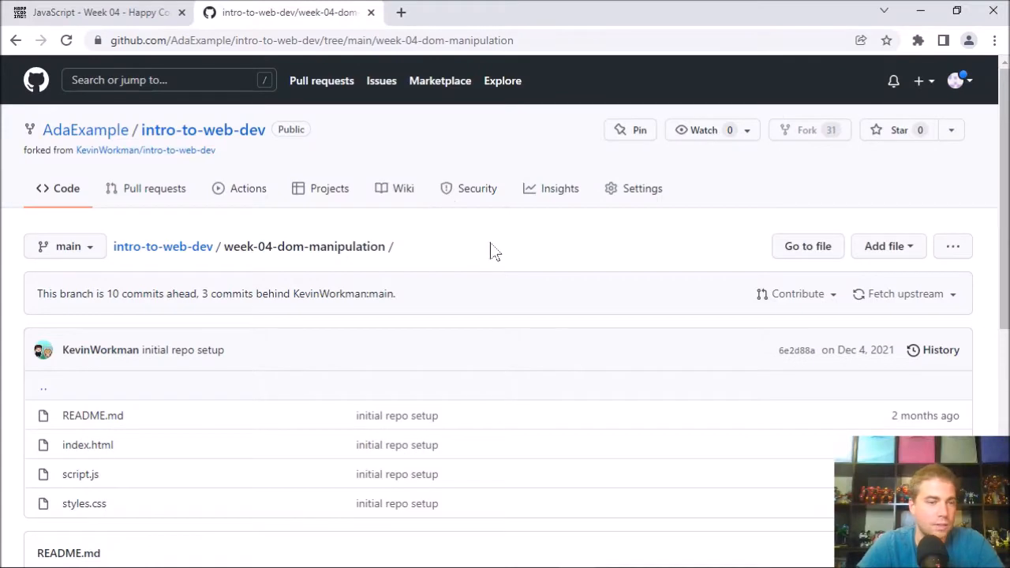
Run the DuckDuckGo search for 'mad libs' and scroll through the ads, summary and game sites
scroll("down", 3)
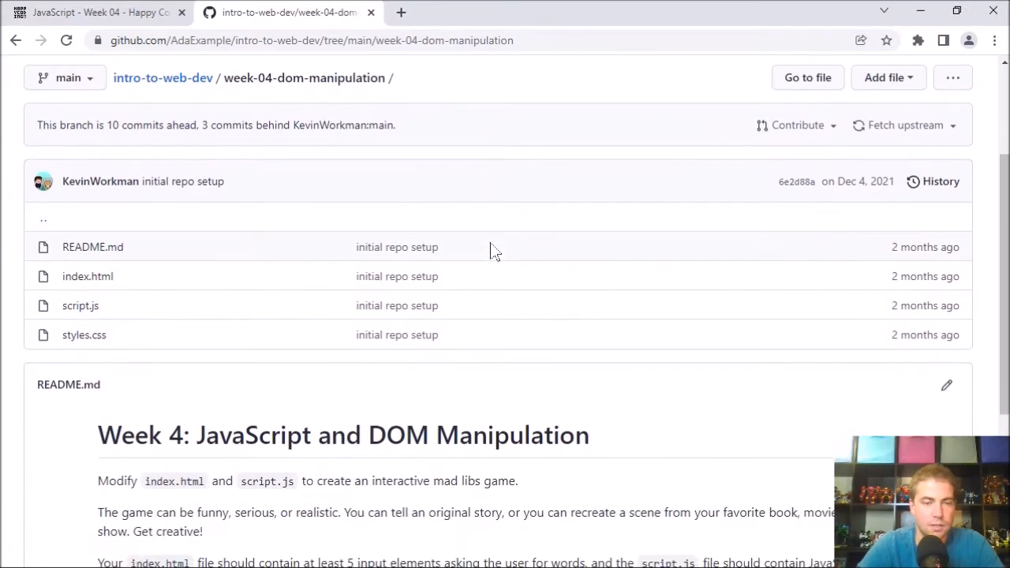
mouse_move(521, 162)
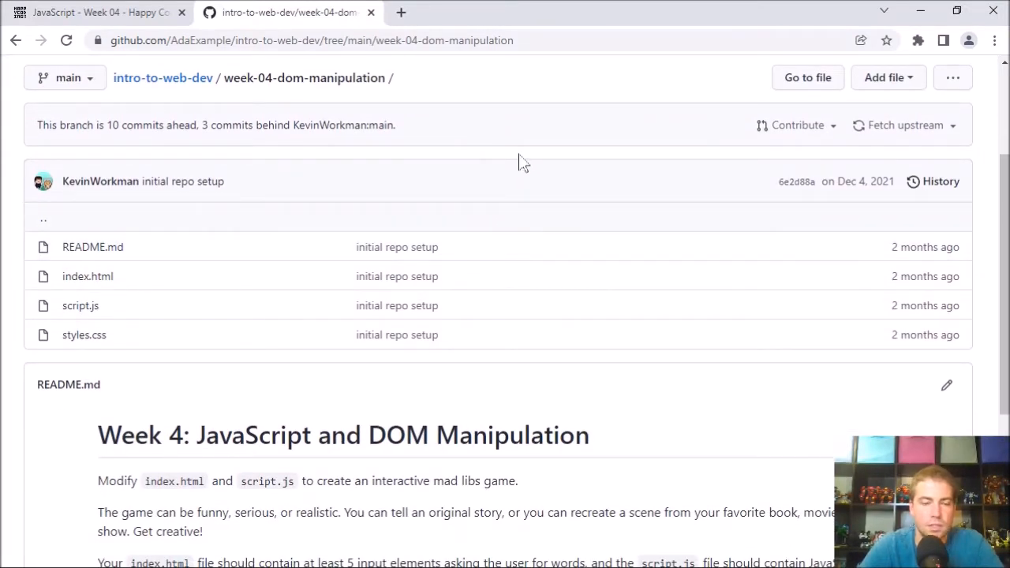
mouse_move(512, 163)
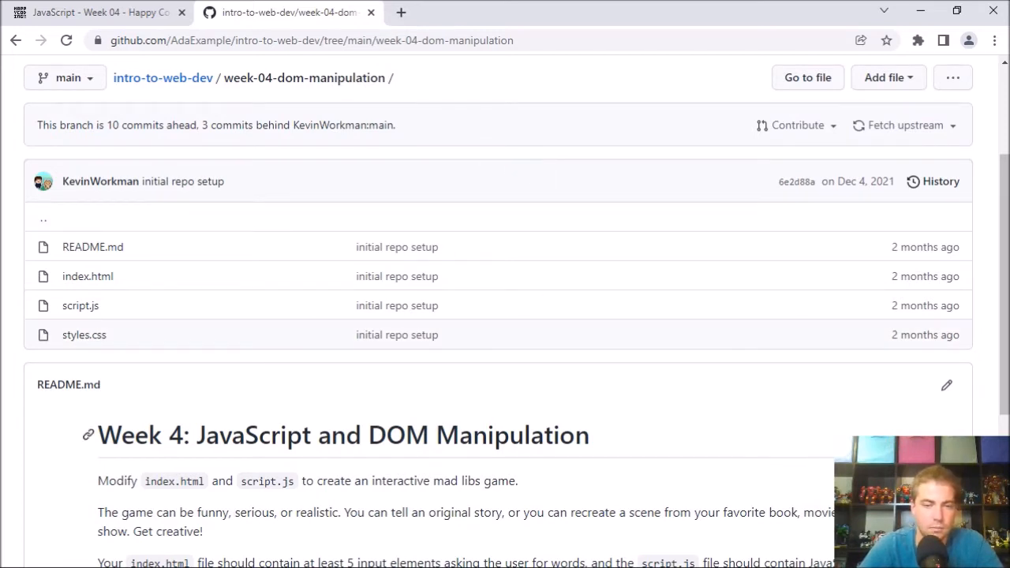
mouse_move(527, 85)
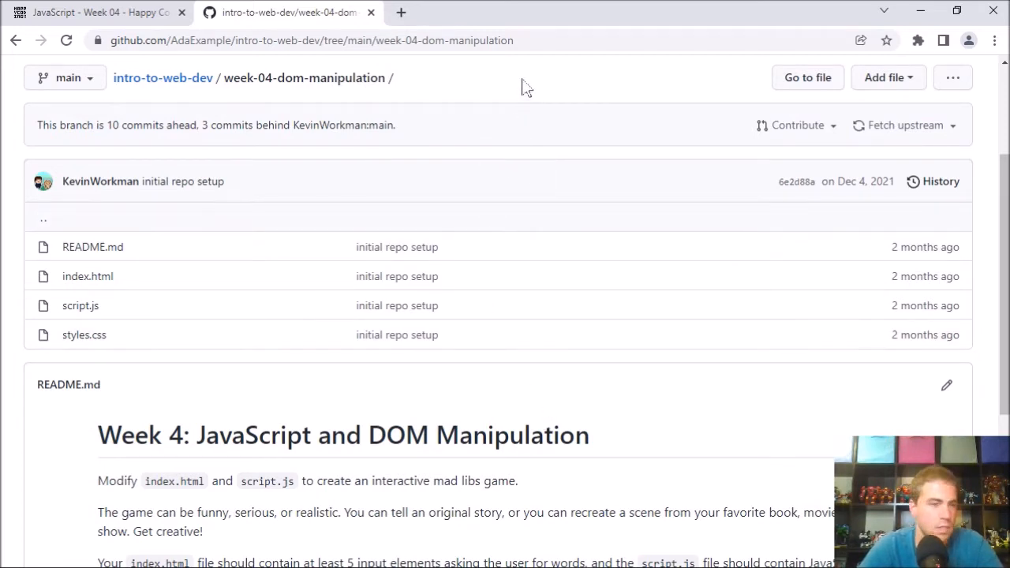
mouse_move(480, 404)
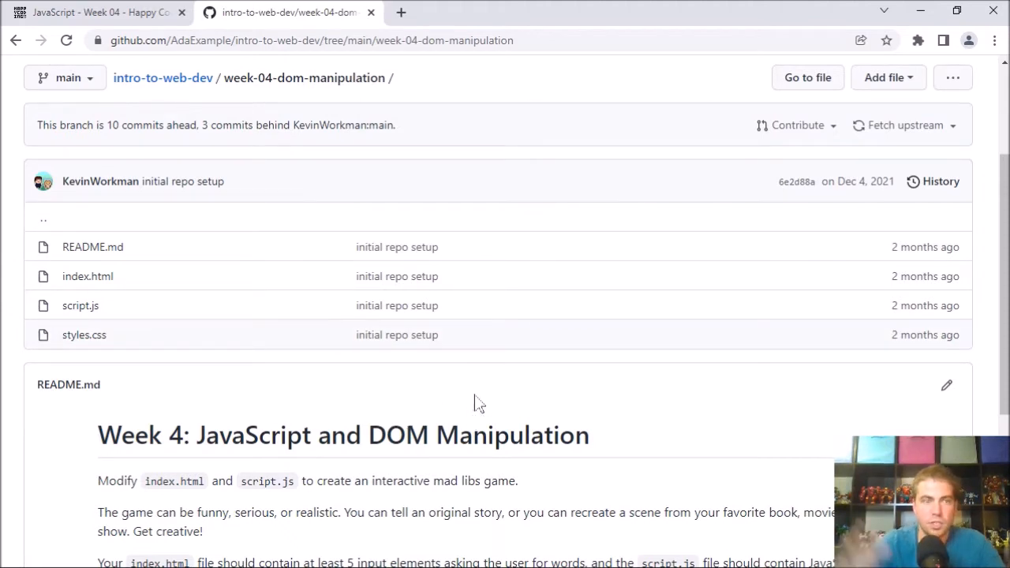
mouse_move(426, 219)
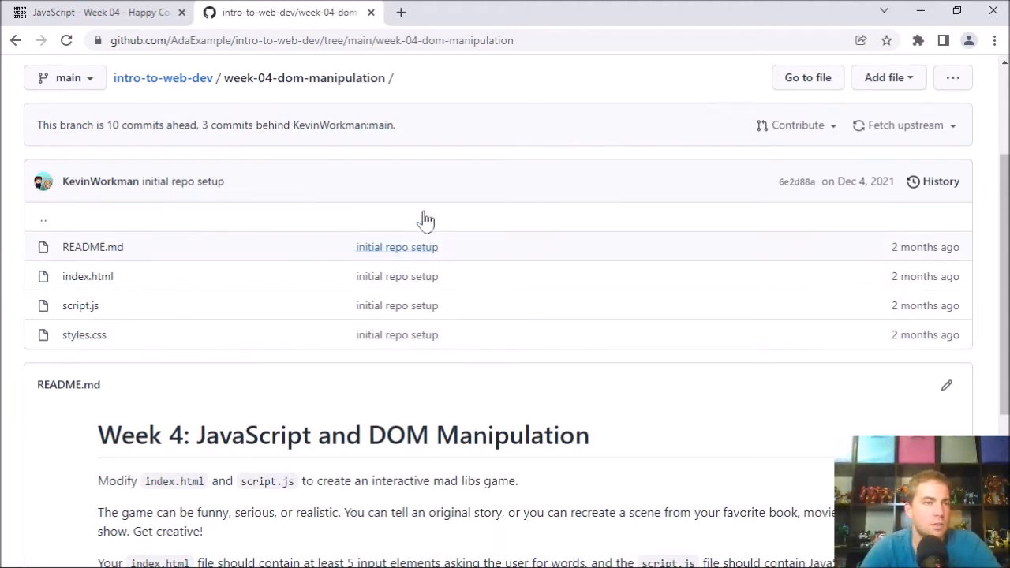
mouse_move(142, 67)
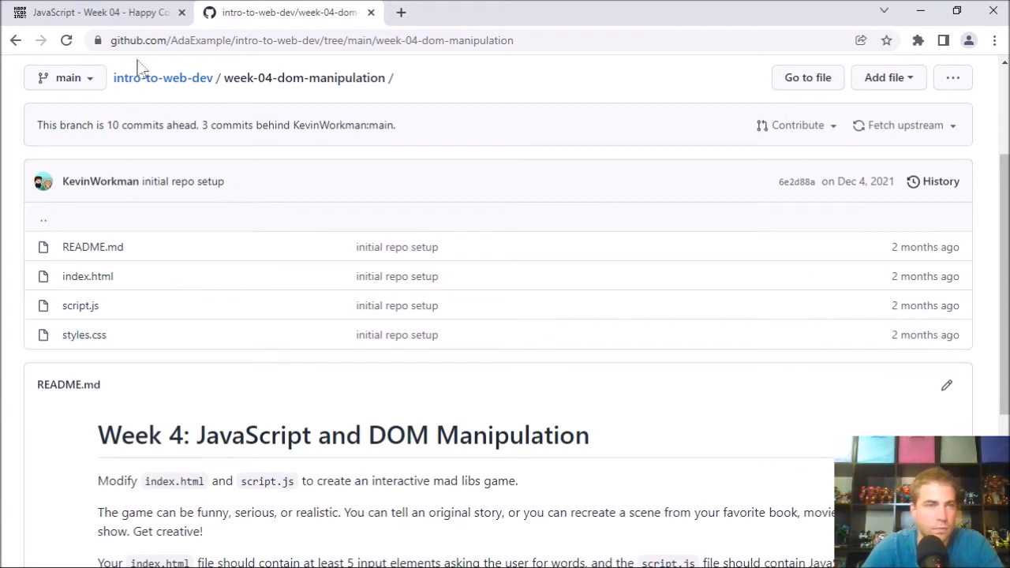
mouse_move(299, 195)
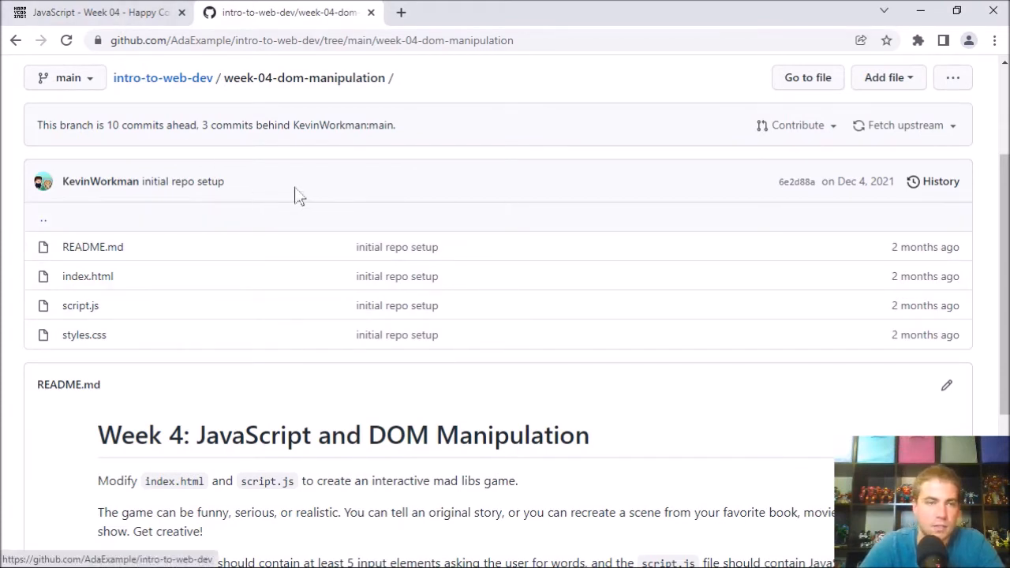
mouse_move(497, 167)
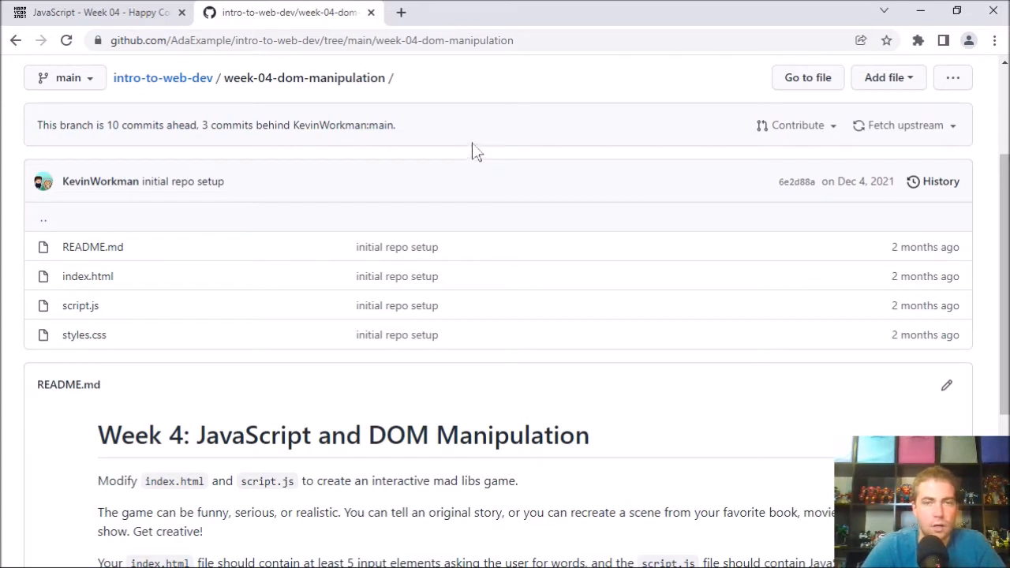
mouse_move(433, 183)
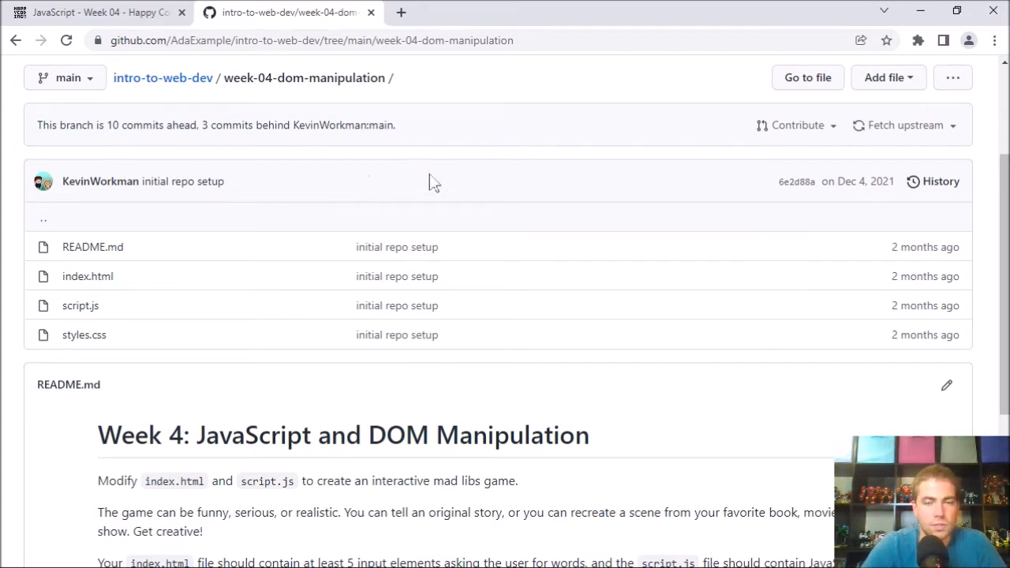
mouse_move(158, 231)
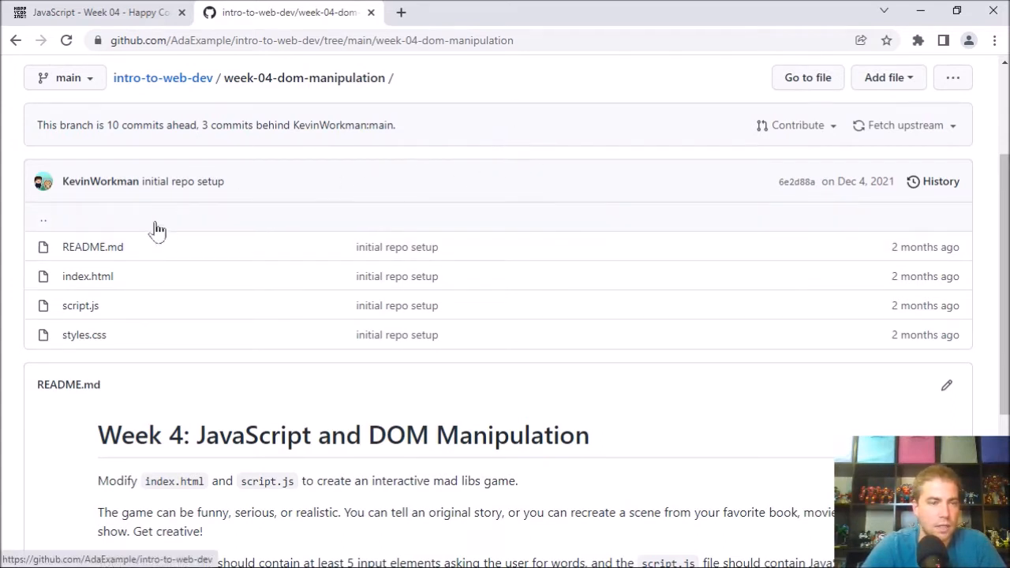
mouse_move(568, 150)
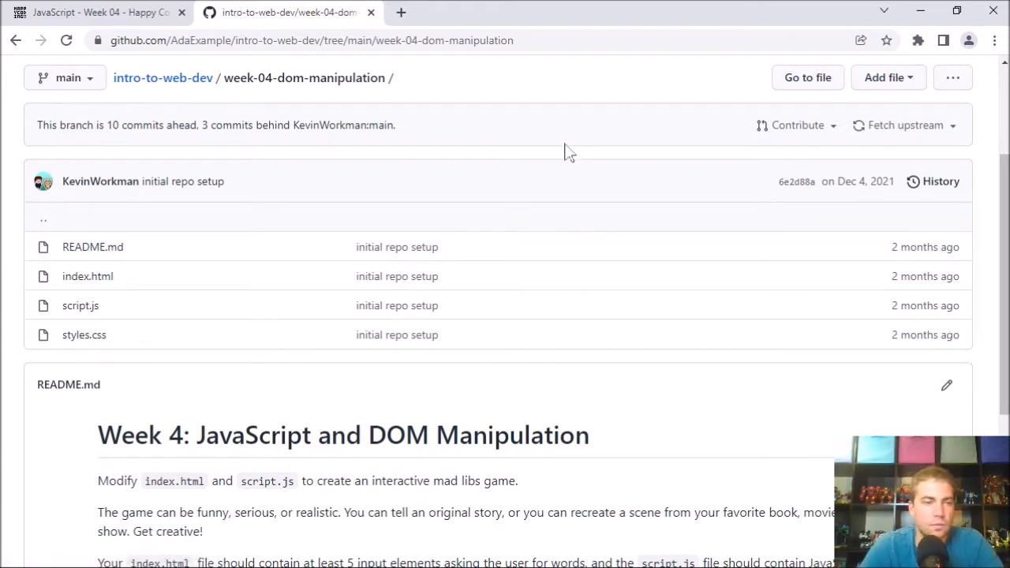
scroll("down", 3)
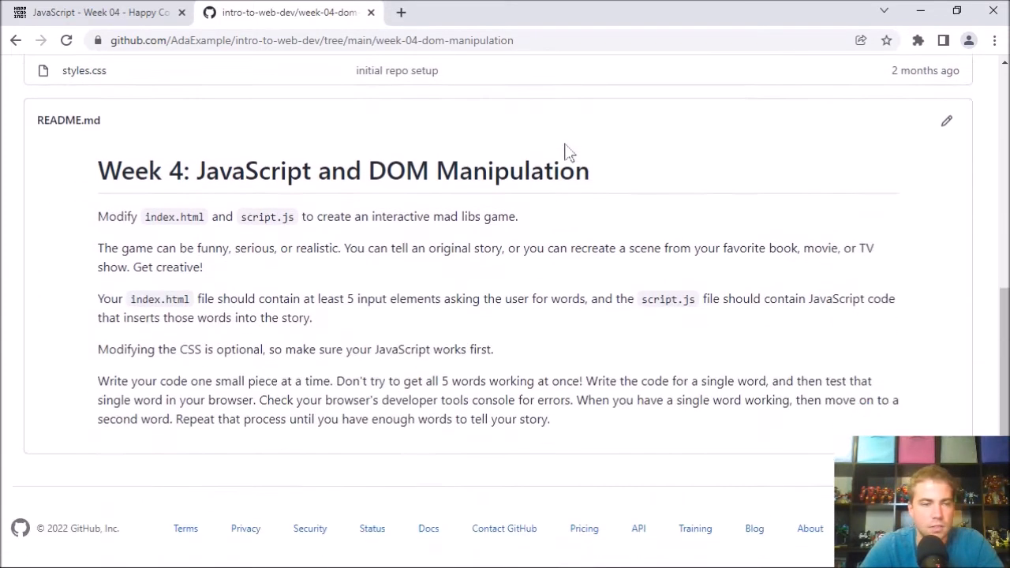
mouse_move(213, 267)
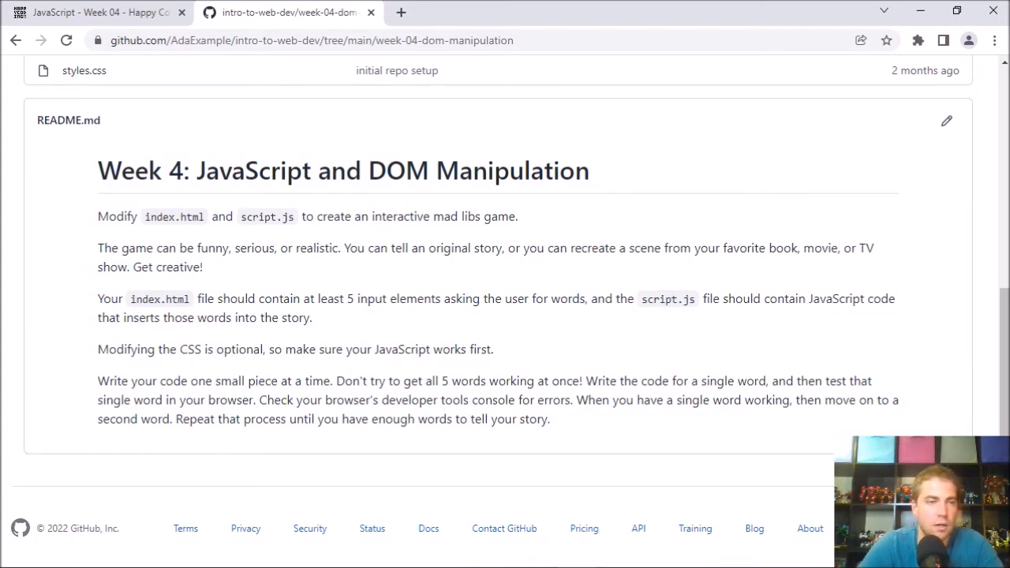
mouse_move(724, 268)
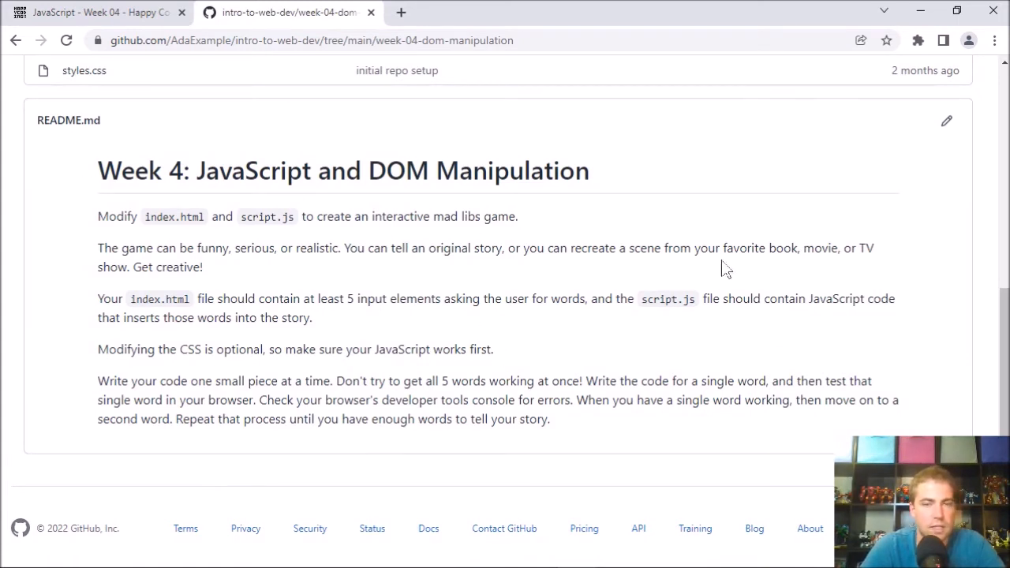
scroll("up", 3)
type("mad lib")
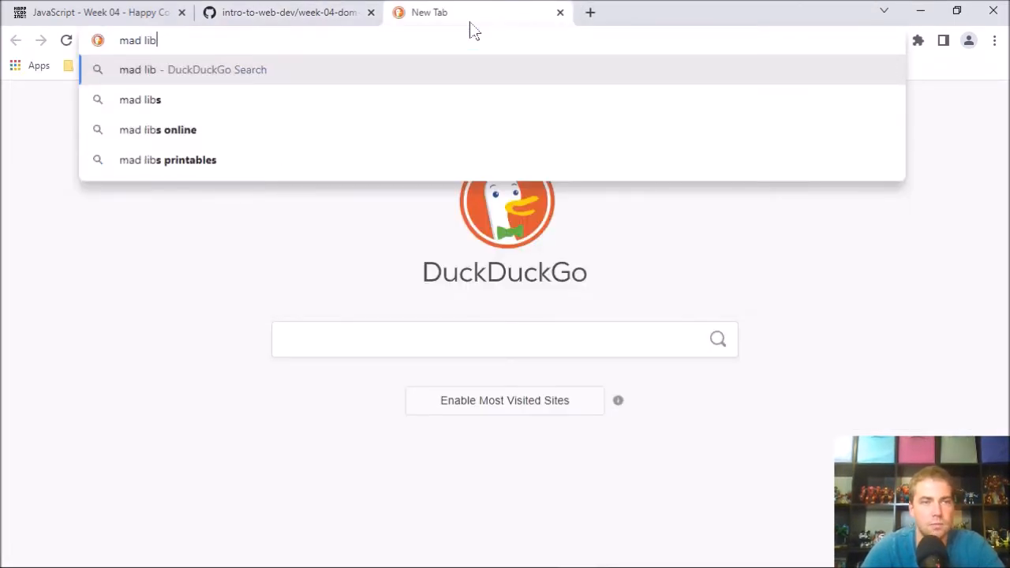
left_click(141, 100)
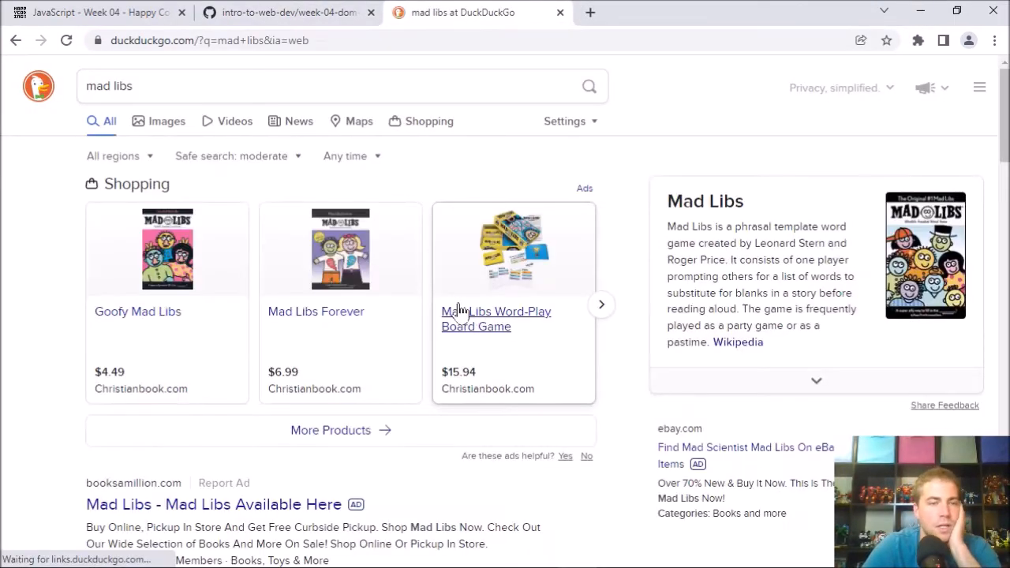
scroll("down", 3)
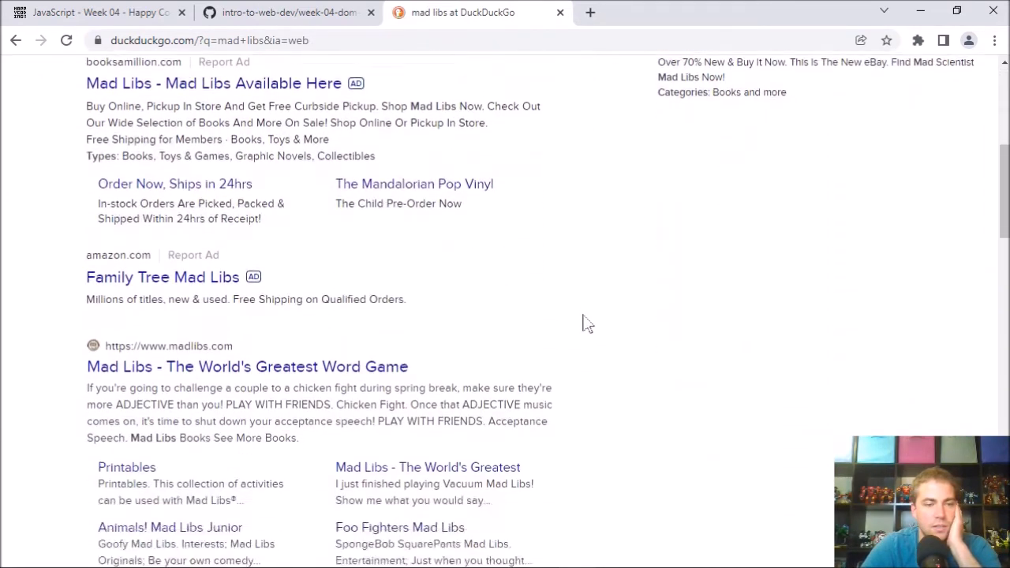
scroll("down", 3)
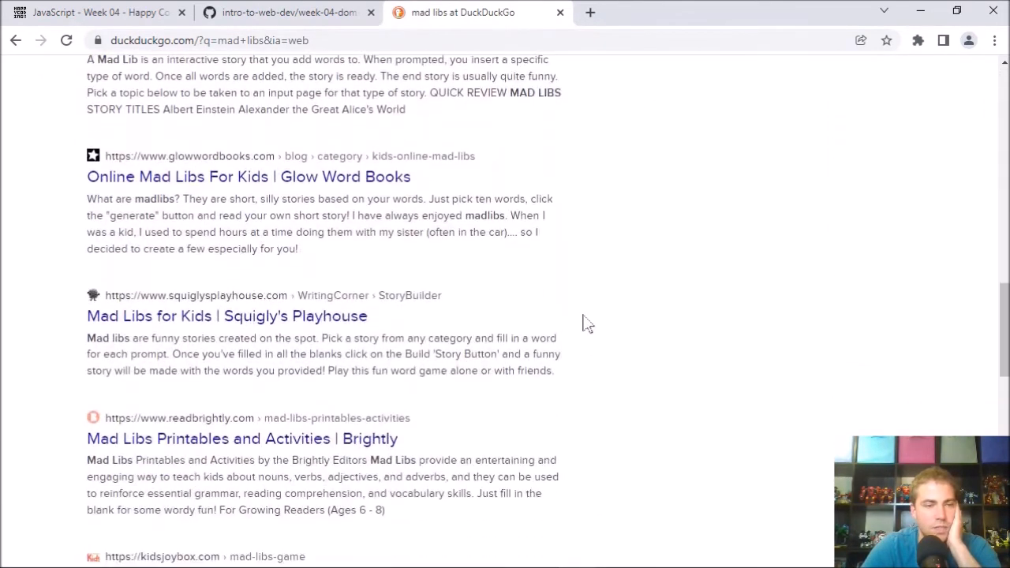
scroll("down", 3)
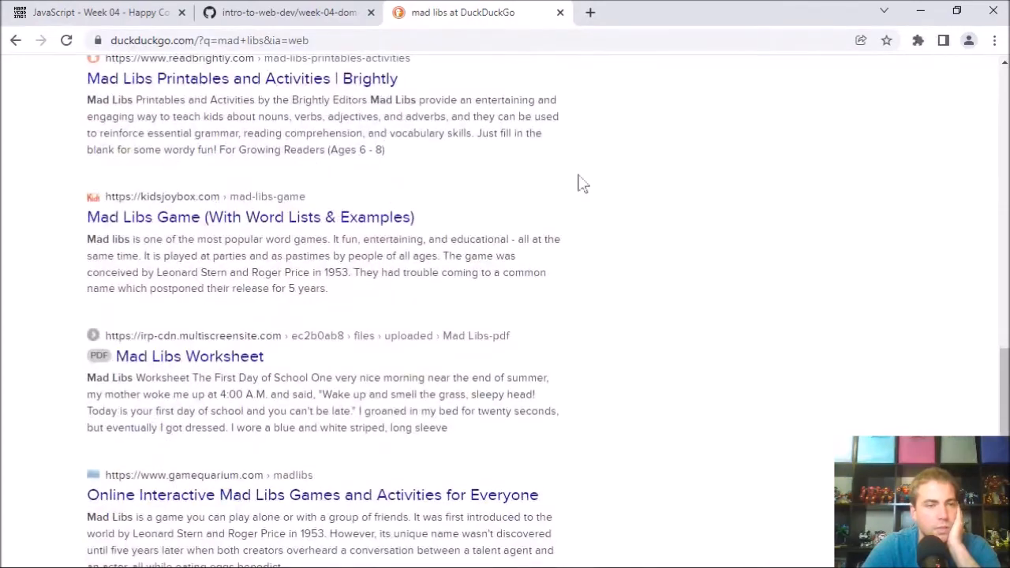
scroll("up", 3)
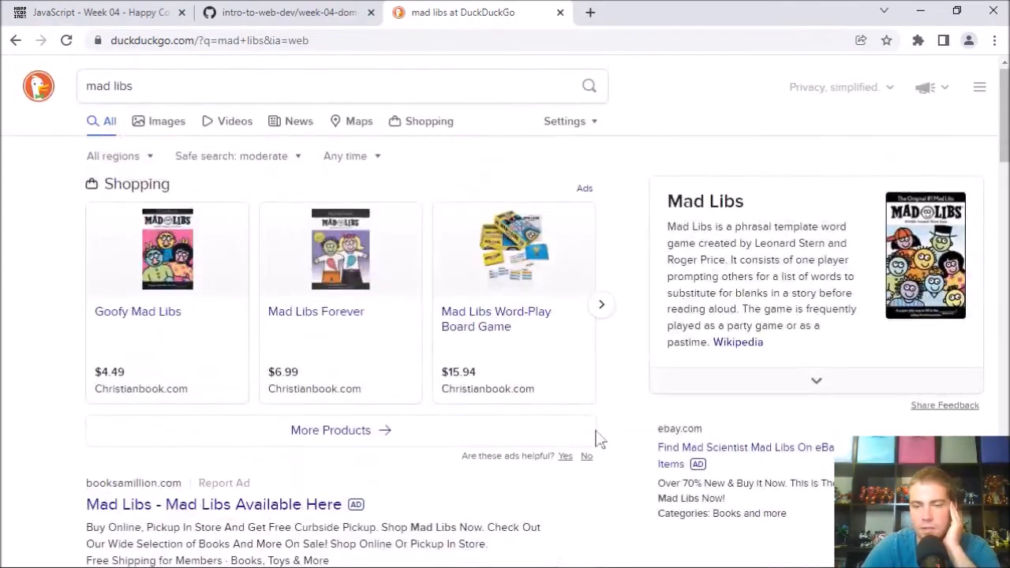
Open the Mad Libs Wikipedia article and scroll to the Format section's example sentence
left_click(737, 342)
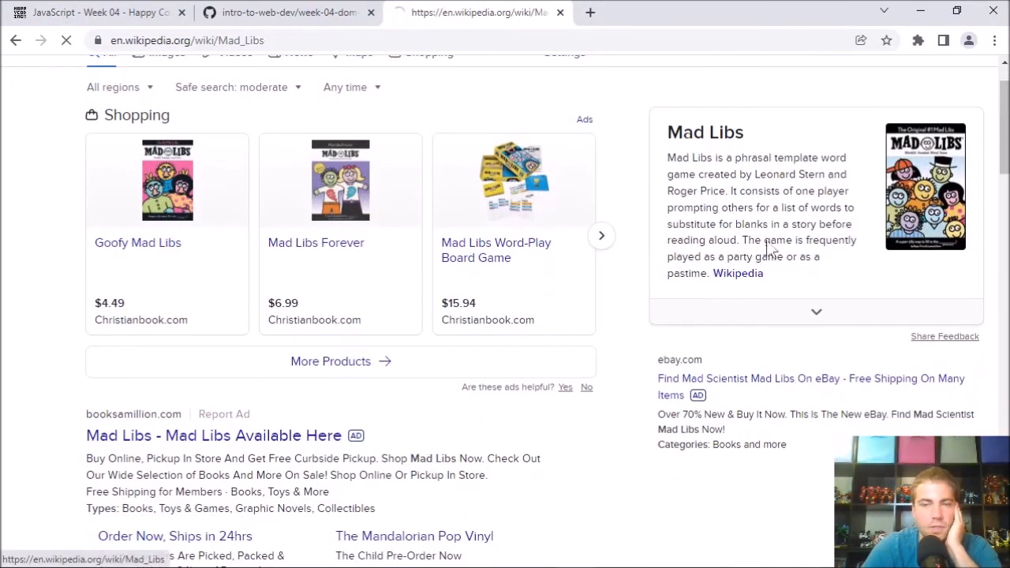
left_click(738, 273)
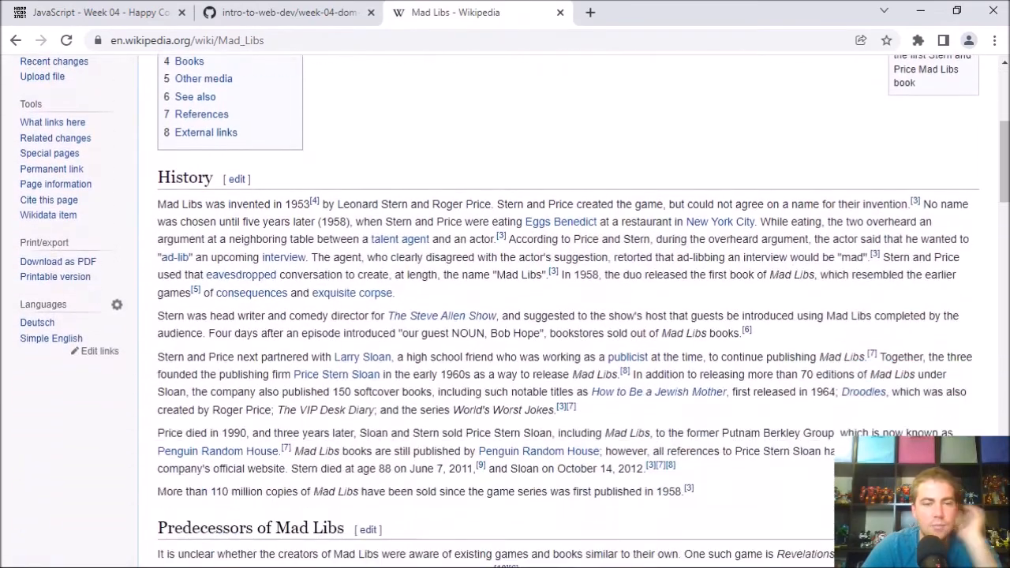
scroll("down", 3)
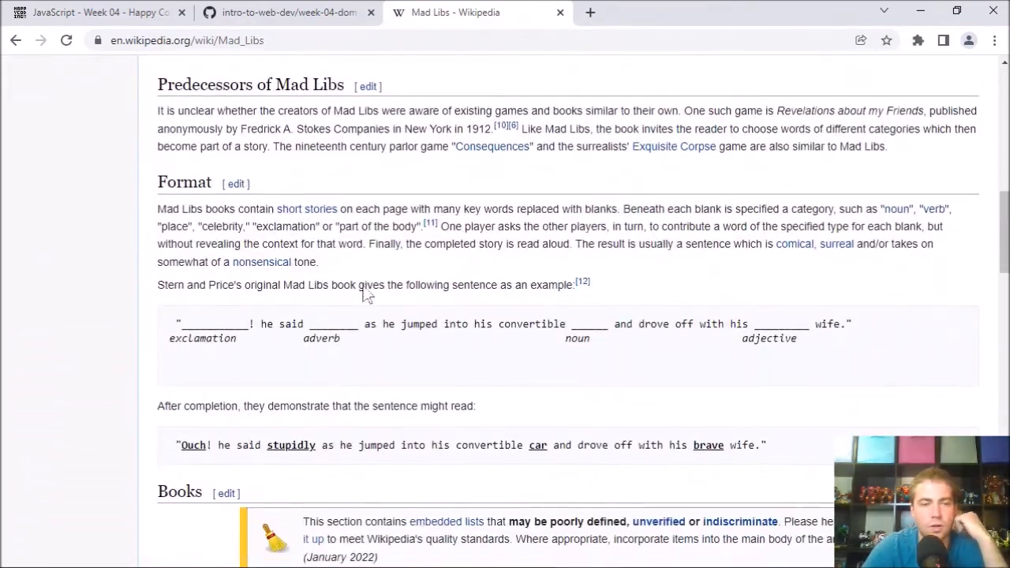
mouse_move(284, 395)
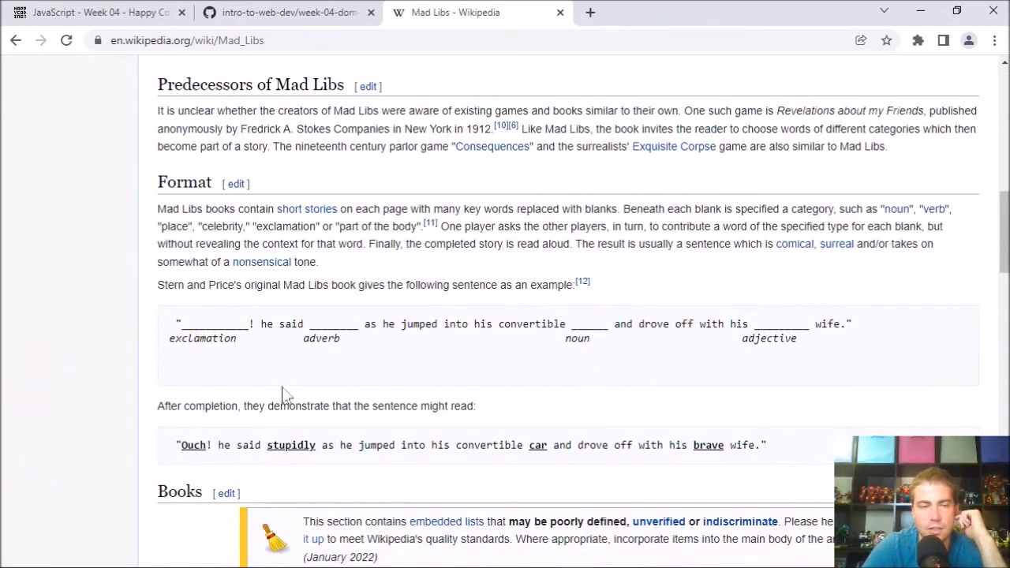
mouse_move(355, 305)
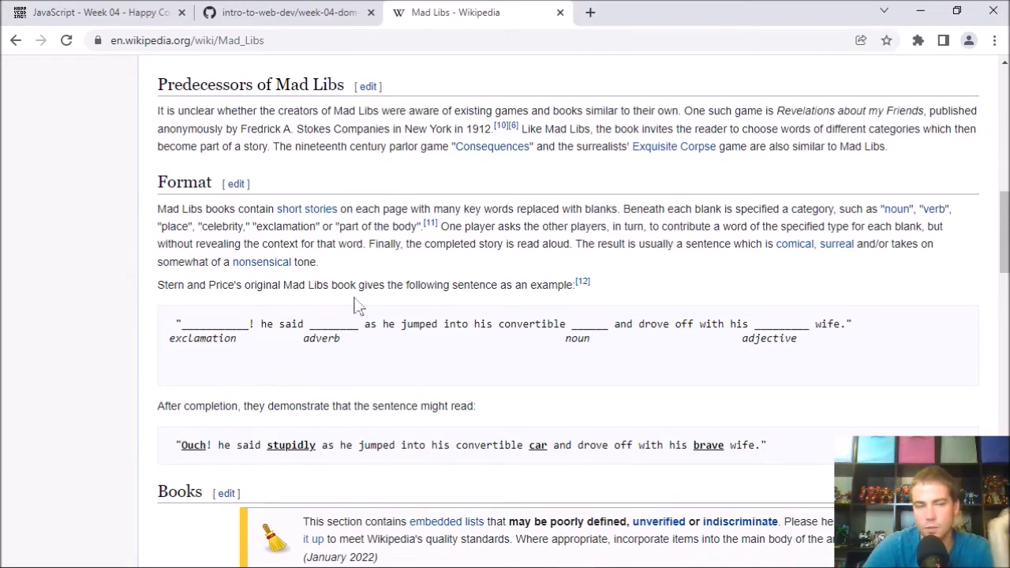
mouse_move(203, 340)
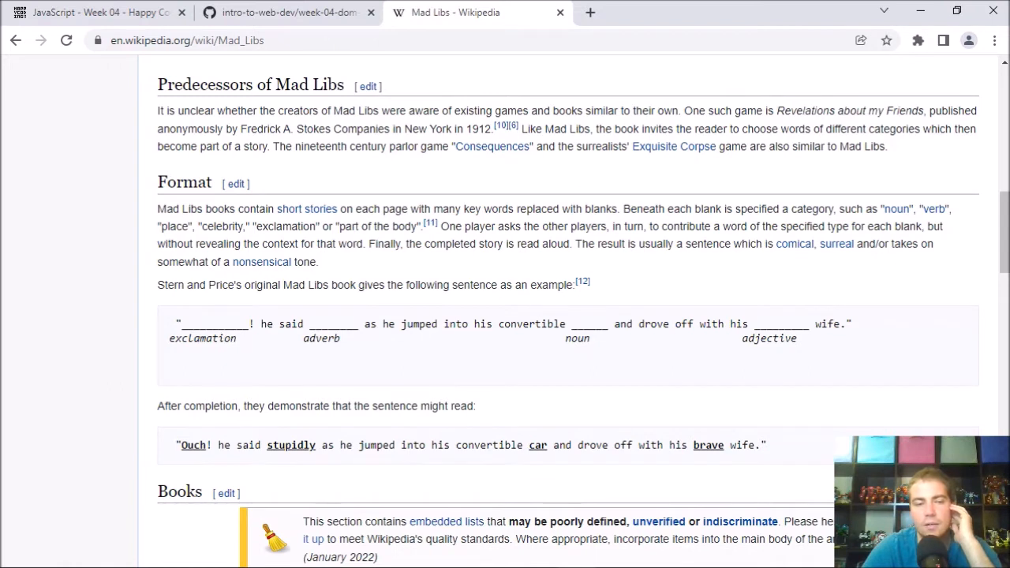
mouse_move(432, 276)
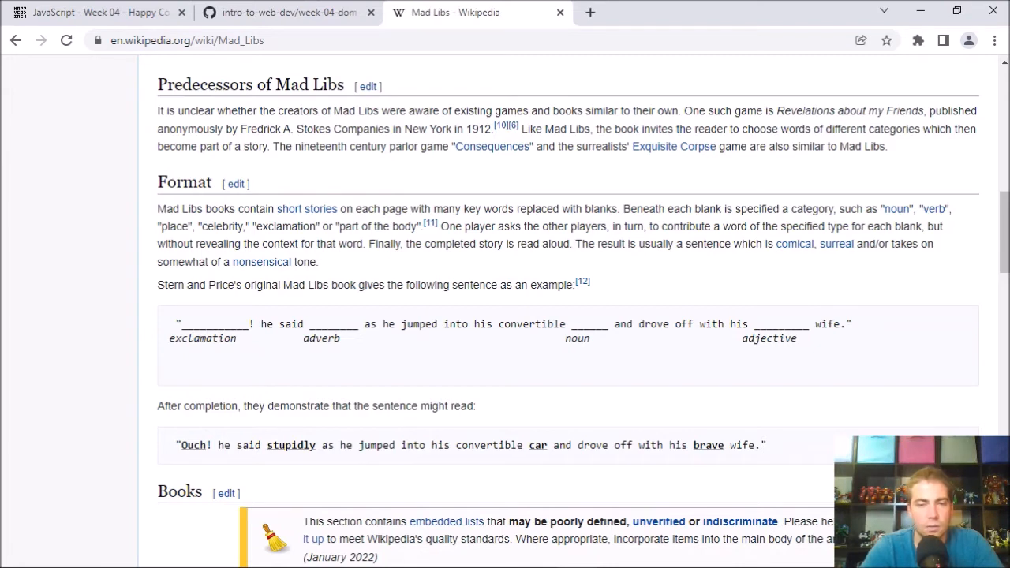
mouse_move(675, 438)
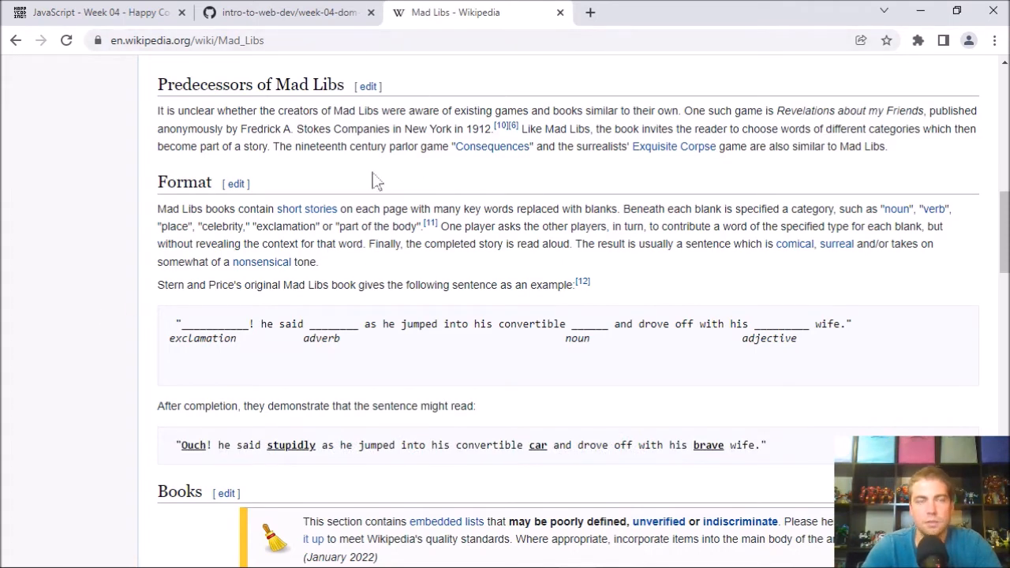
mouse_move(384, 273)
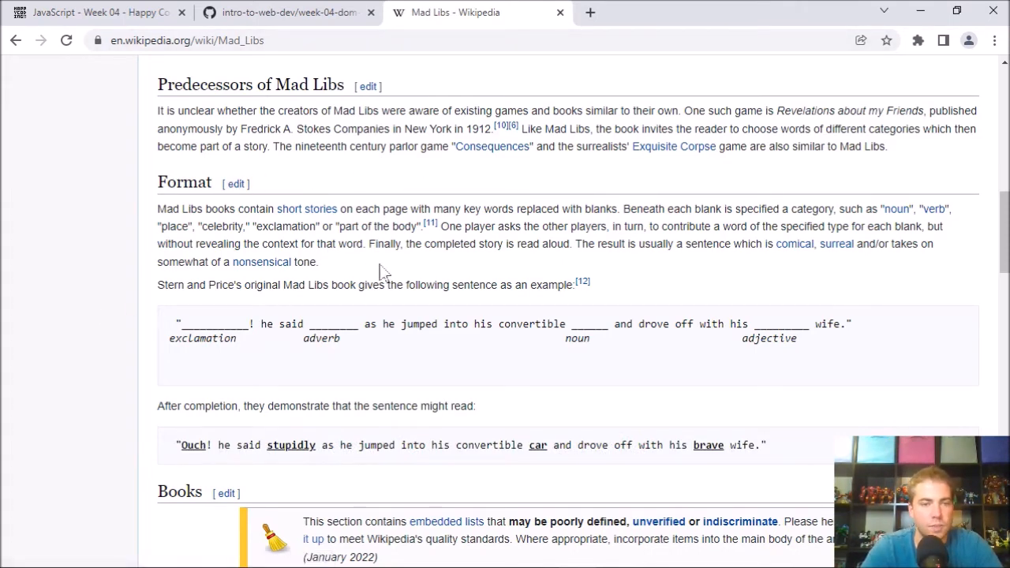
scroll("down", 3)
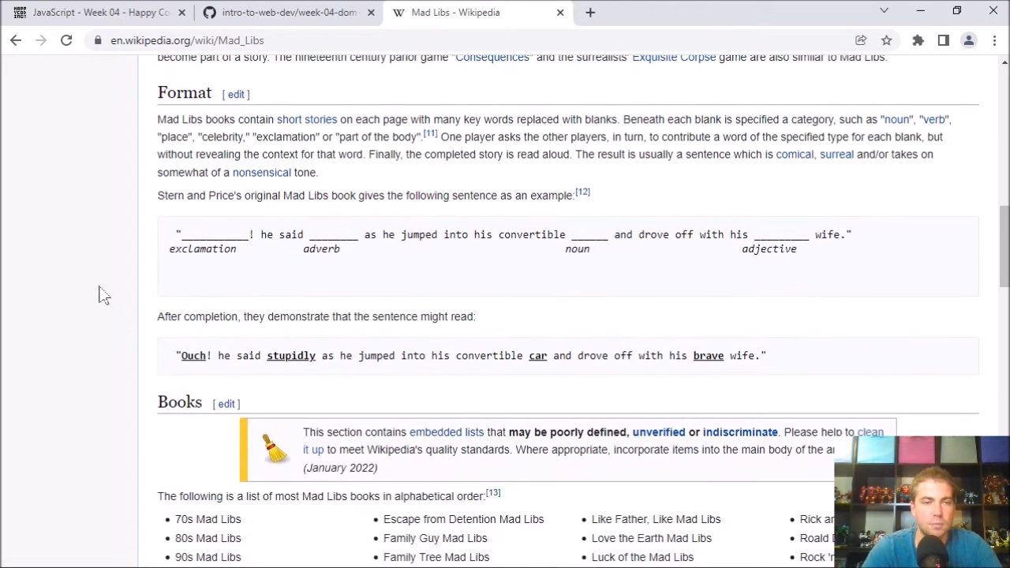
mouse_move(89, 222)
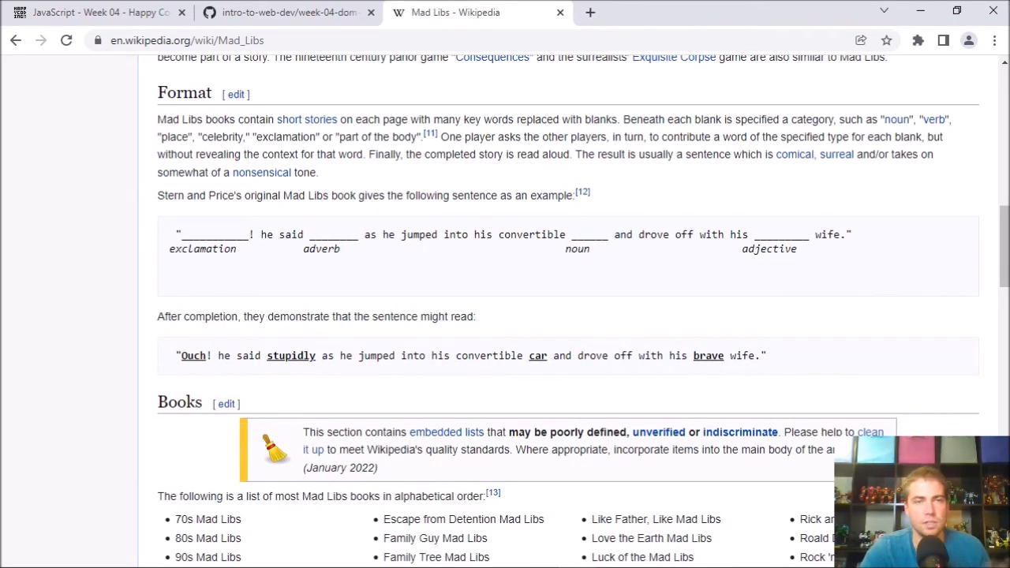
mouse_move(354, 117)
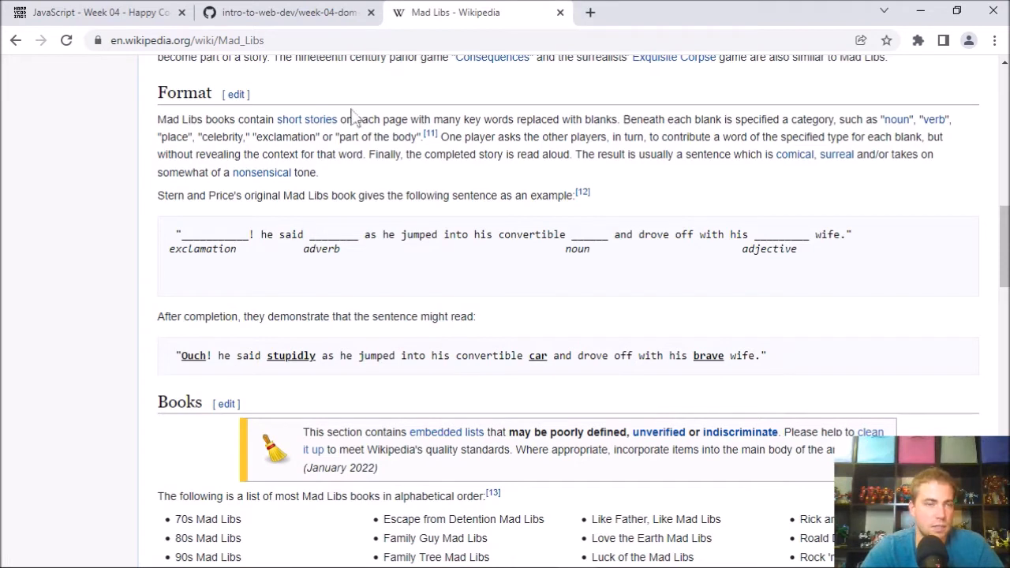
mouse_move(351, 119)
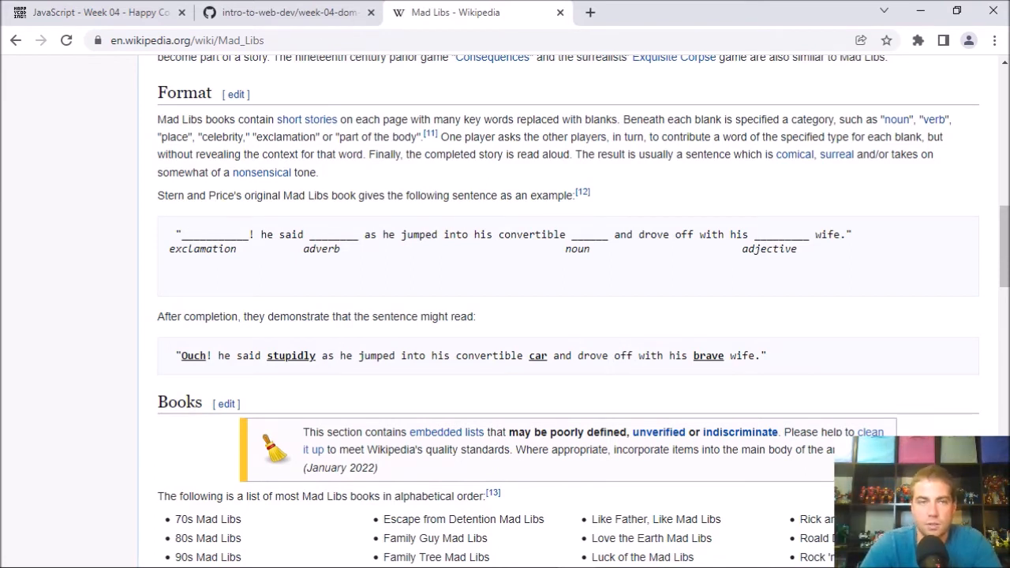
mouse_move(939, 62)
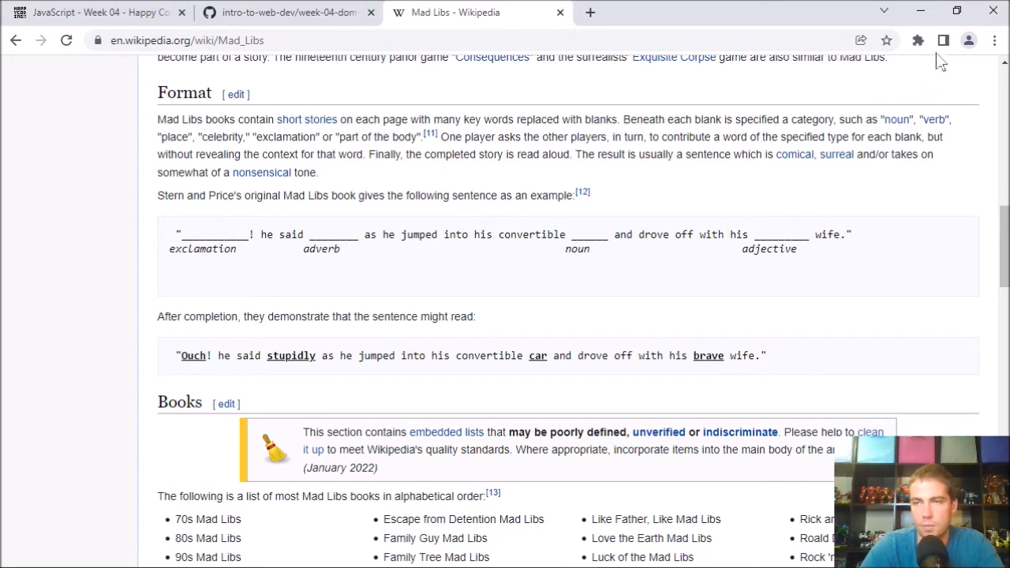
mouse_move(698, 111)
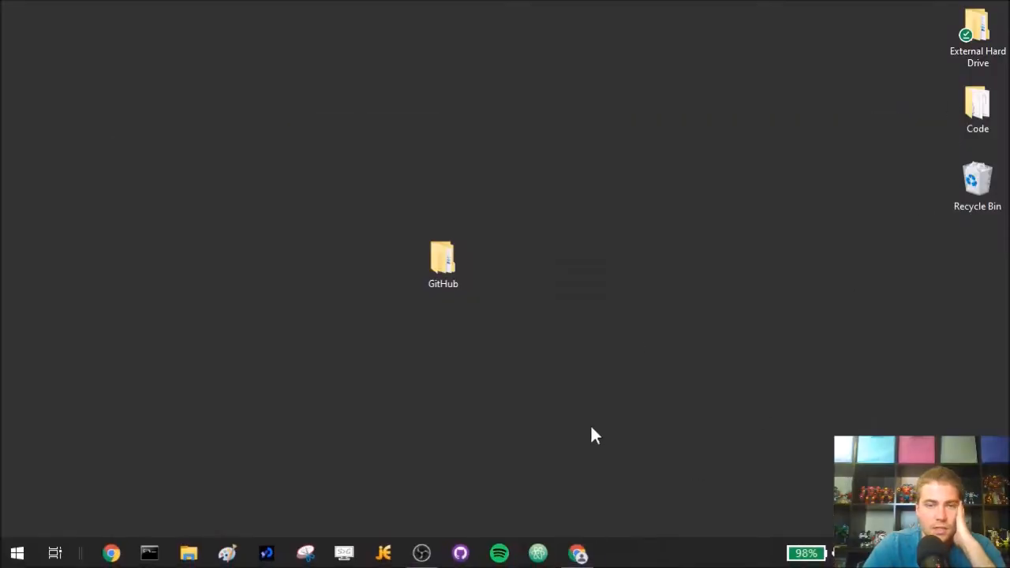
mouse_move(487, 269)
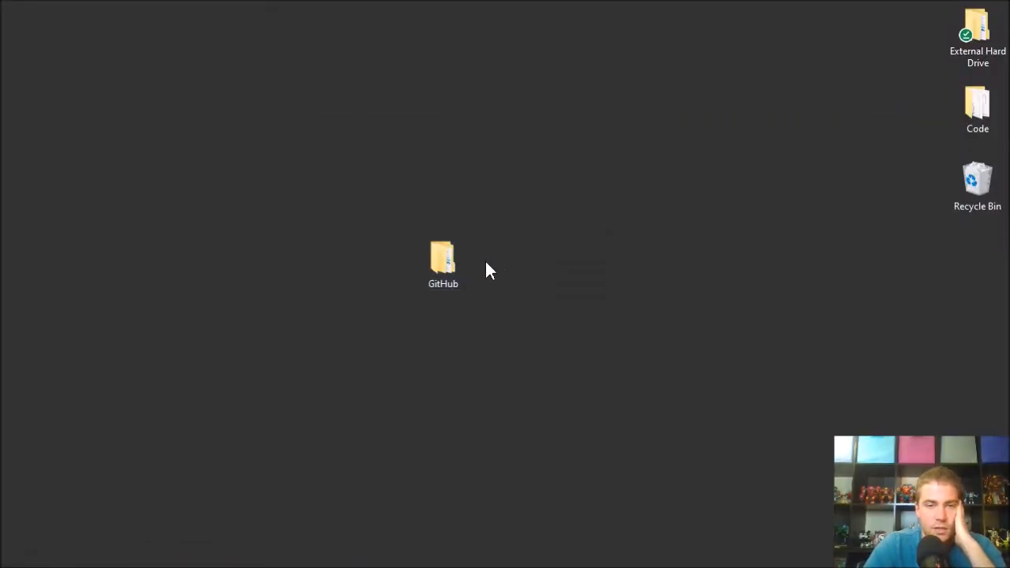
Browse GitHub > intro-to-web-dev > week-04-dom-manipulation and open index.html with Atom
double_click(443, 257)
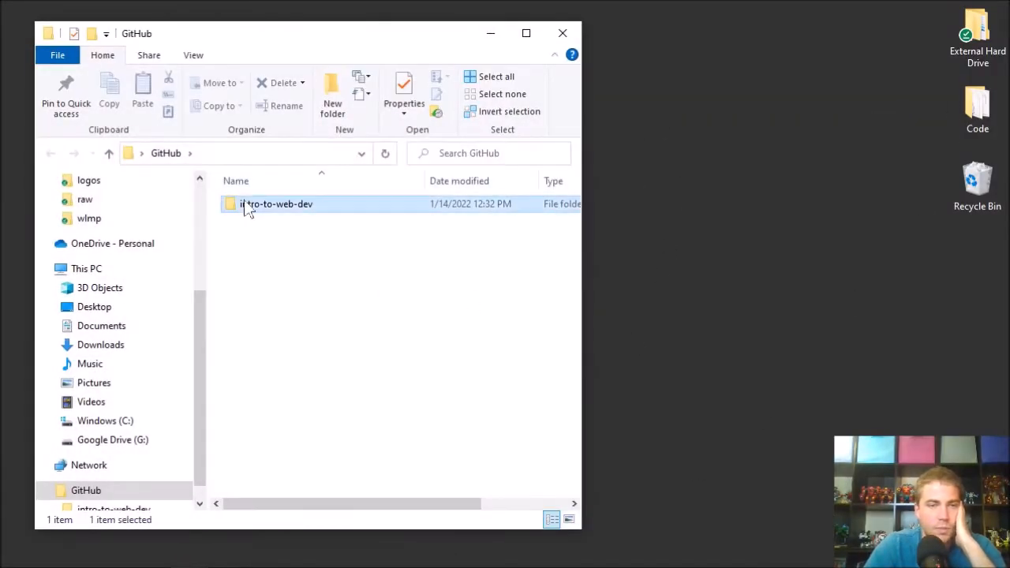
double_click(276, 204)
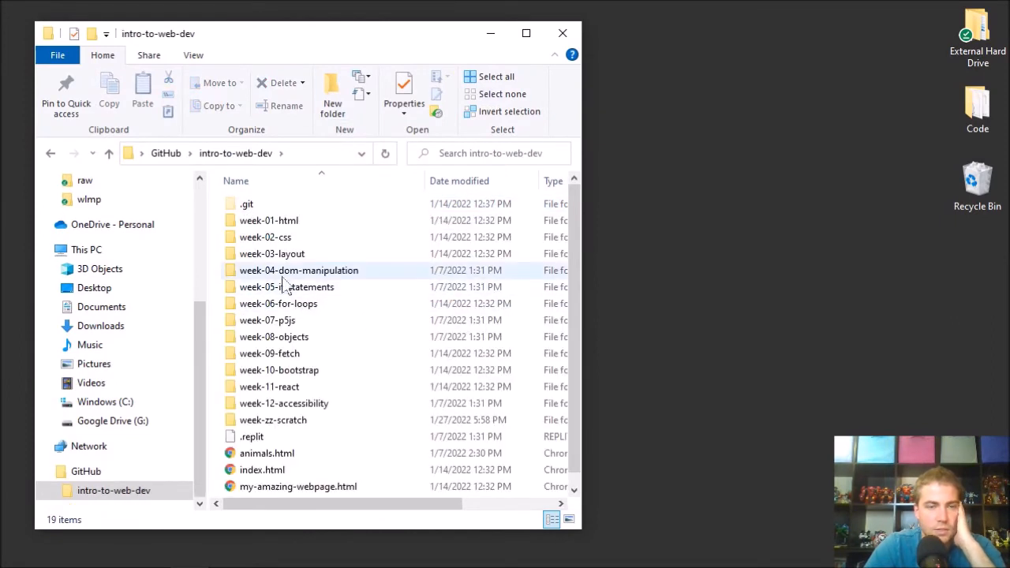
double_click(298, 270)
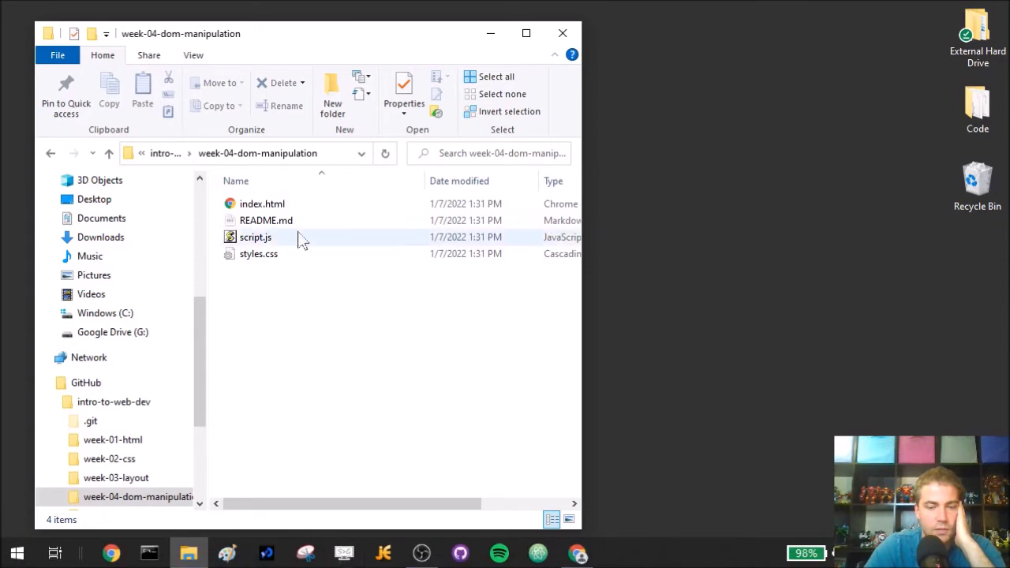
right_click(256, 236)
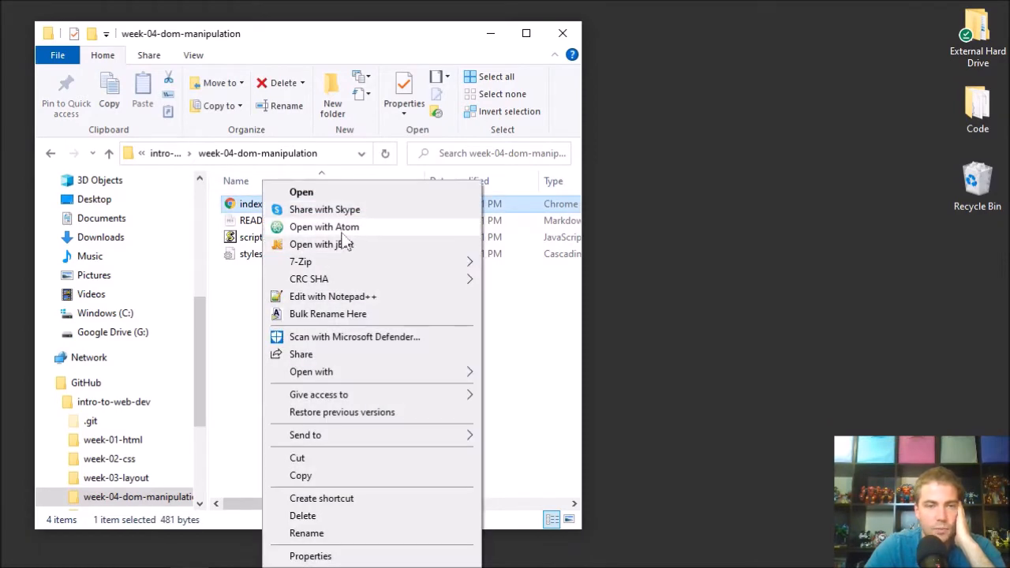
left_click(325, 227)
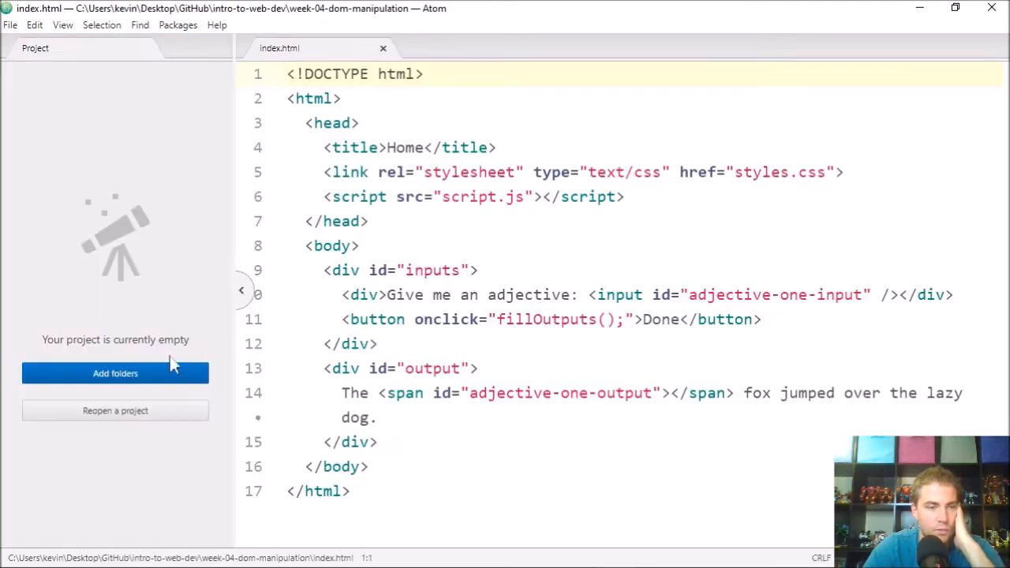
Add week-04-dom-manipulation as Atom's project folder and open index.html from it
left_click(115, 373)
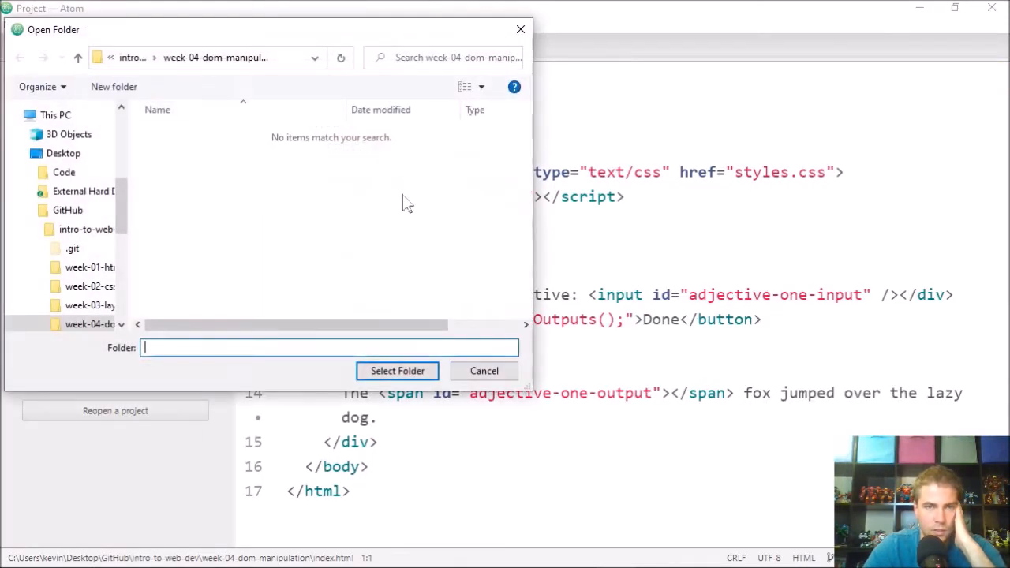
left_click(397, 371)
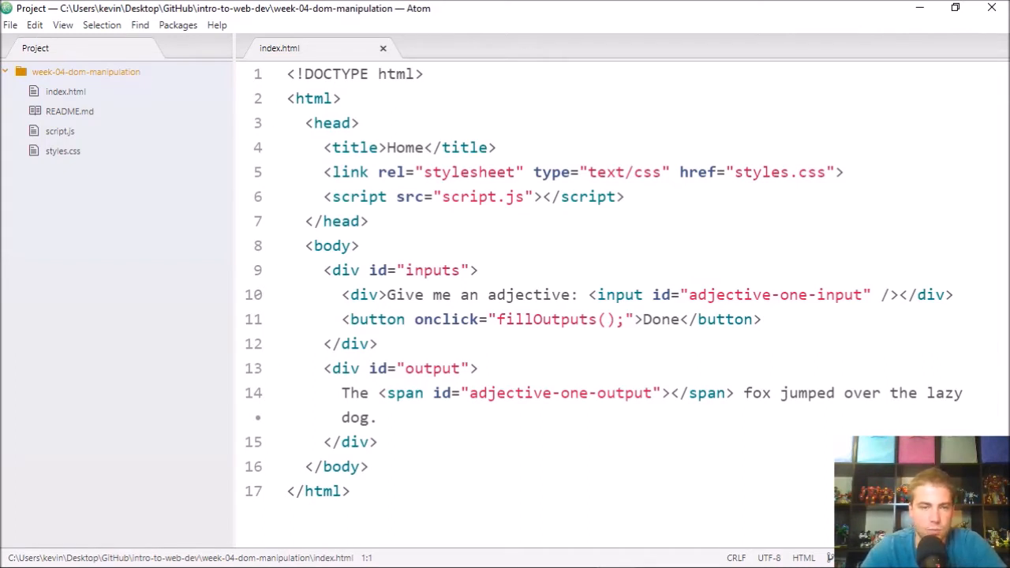
double_click(359, 294)
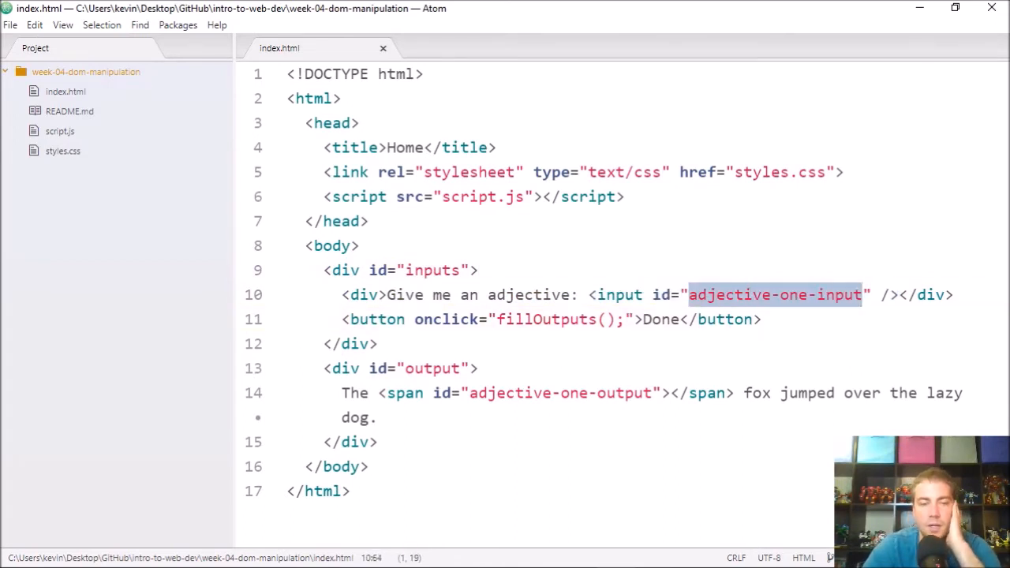
Highlight the button's fillOutputs onclick, the output div id and the adjective-one-output span
double_click(446, 319)
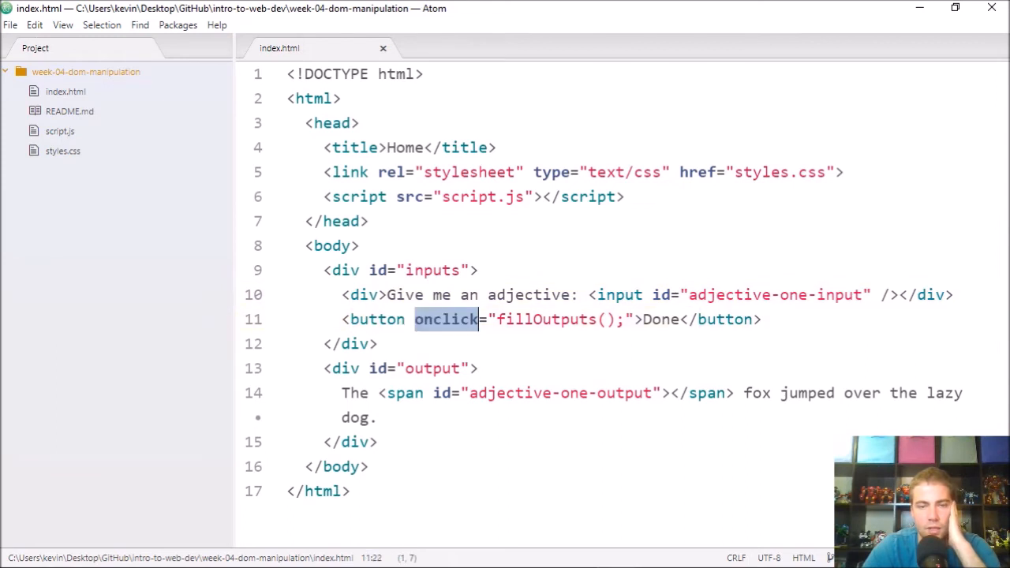
double_click(546, 319)
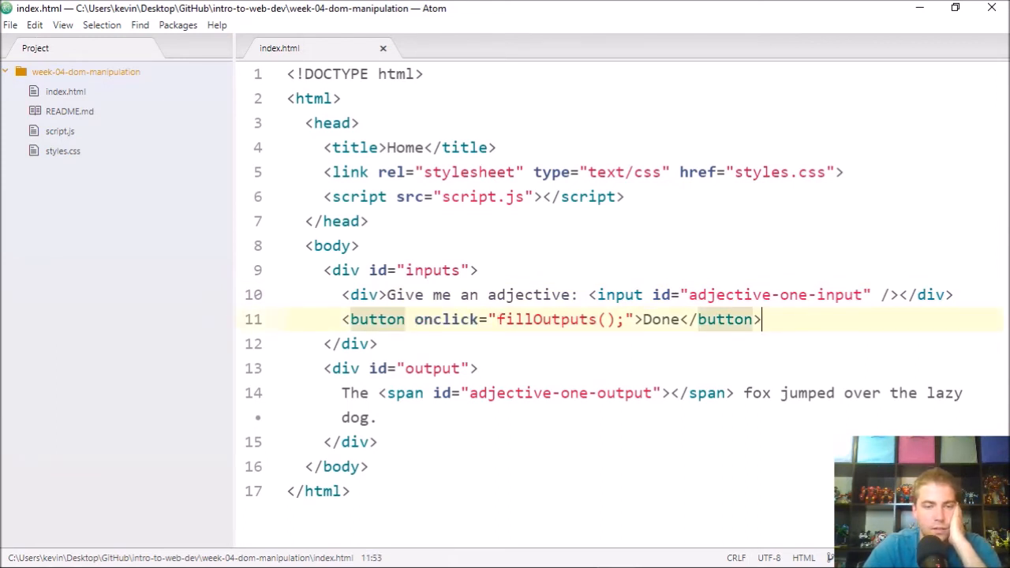
double_click(431, 369)
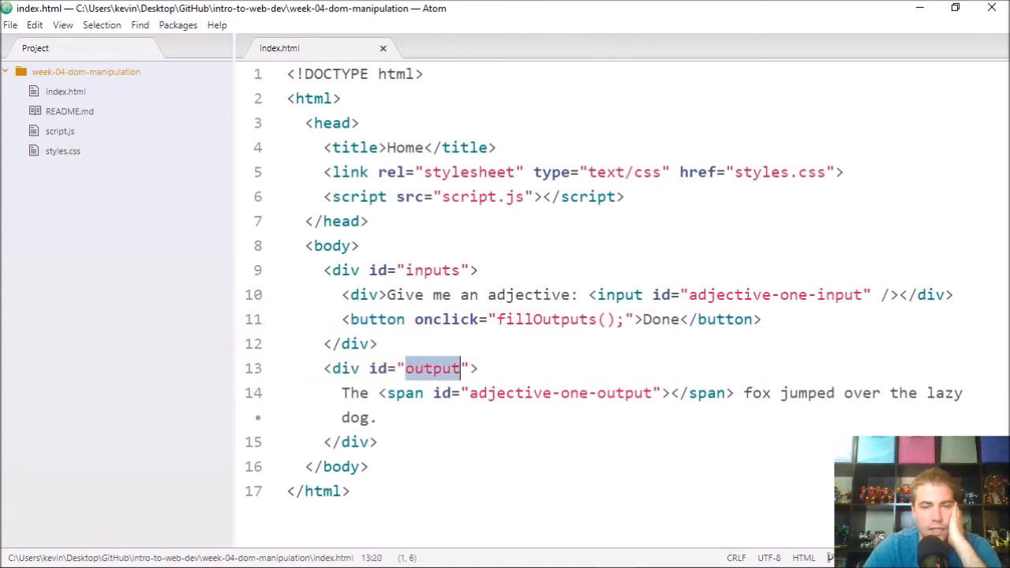
left_click(390, 368)
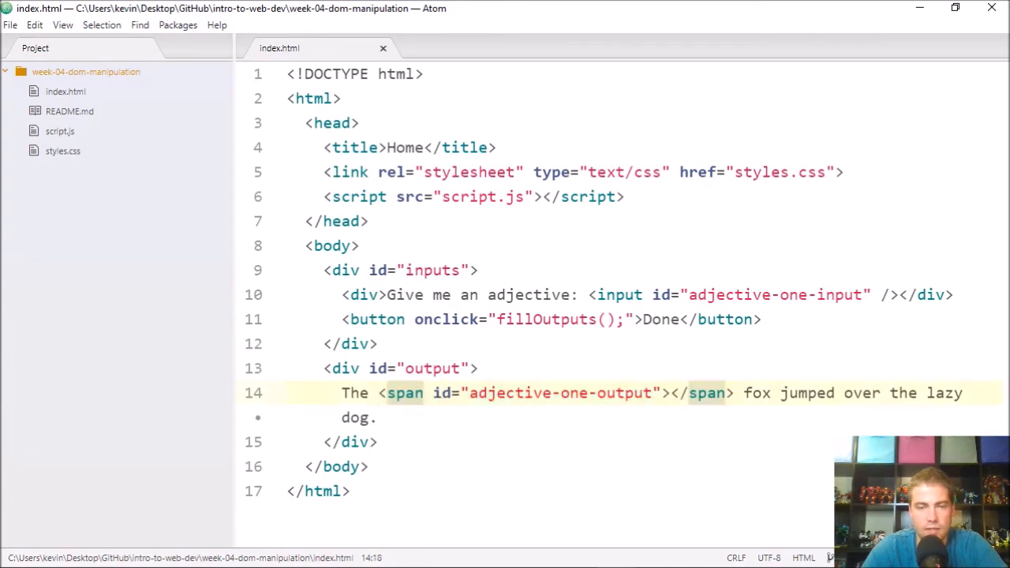
left_click(441, 393)
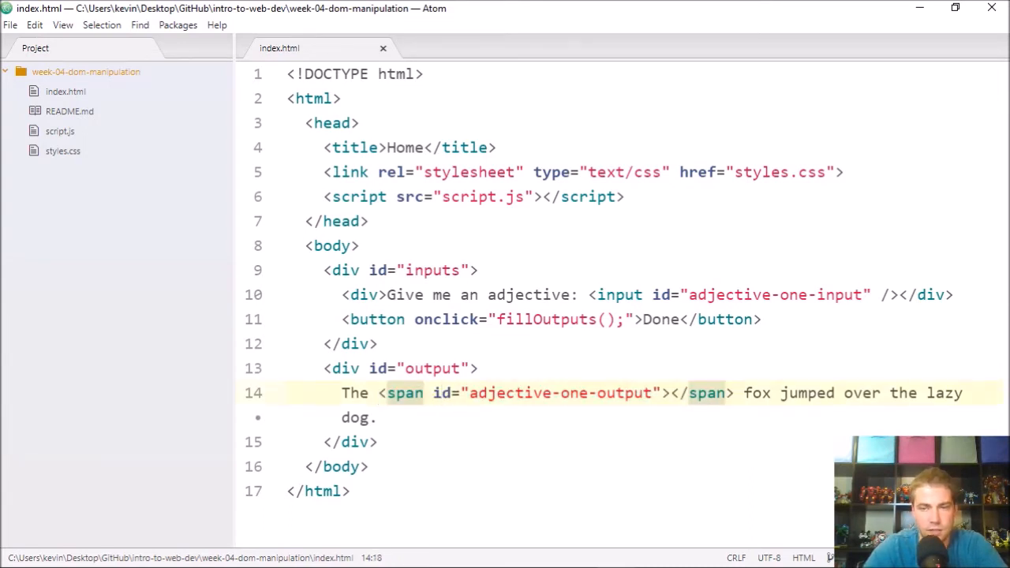
left_click(472, 393)
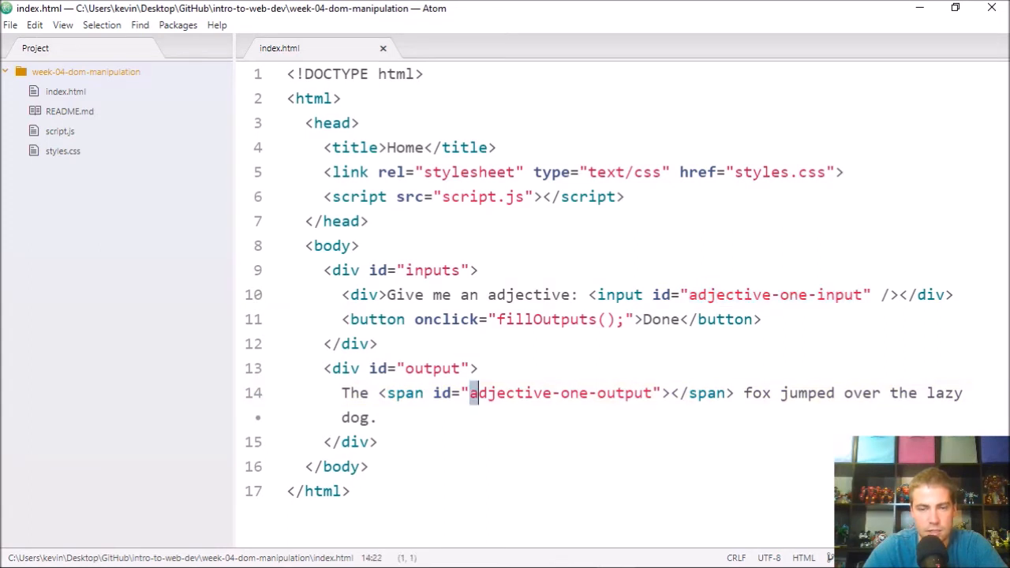
double_click(561, 393)
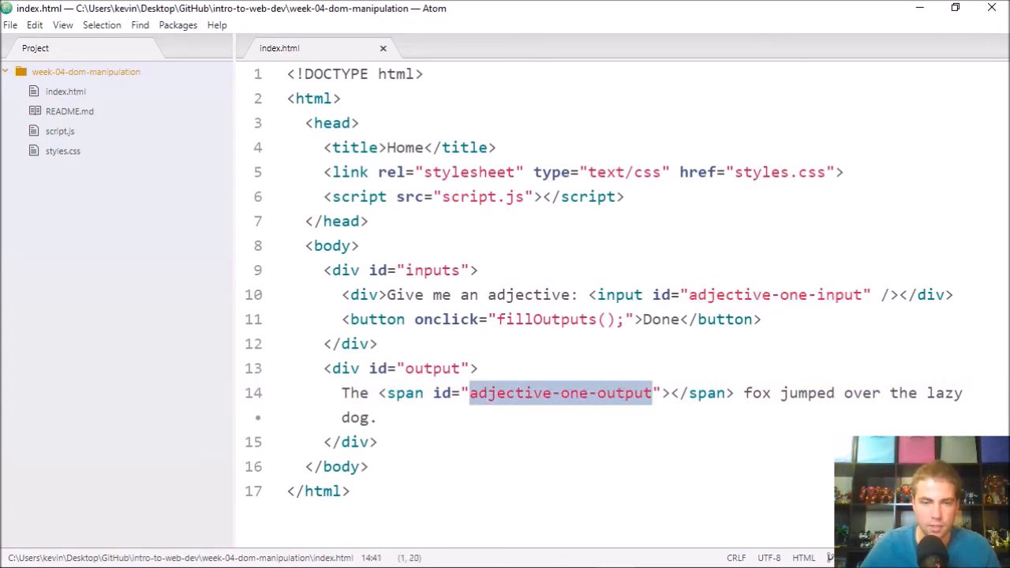
left_click(345, 368)
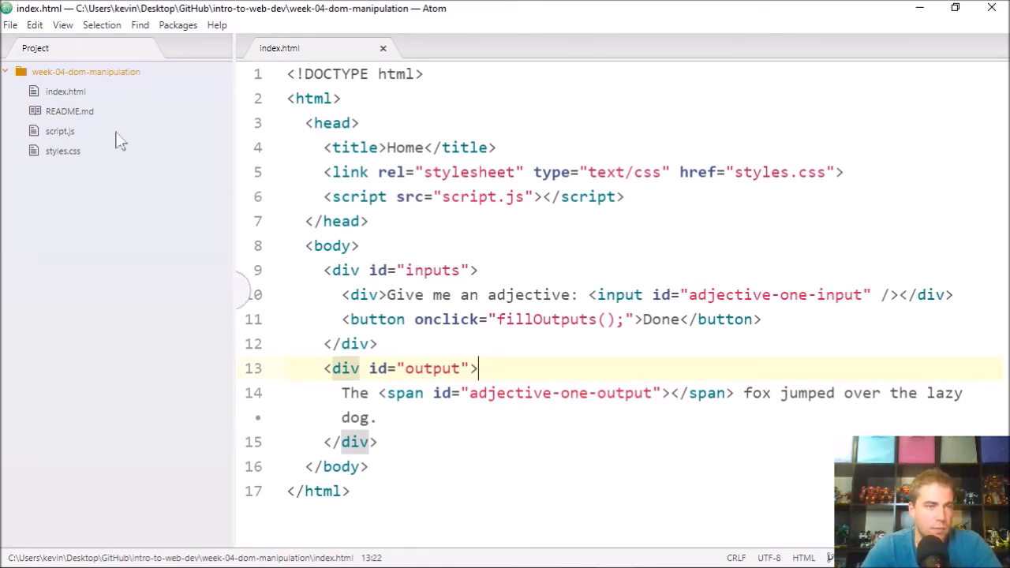
Open styles.css and compare its rules with index.html's output div, switching between tabs
left_click(64, 151)
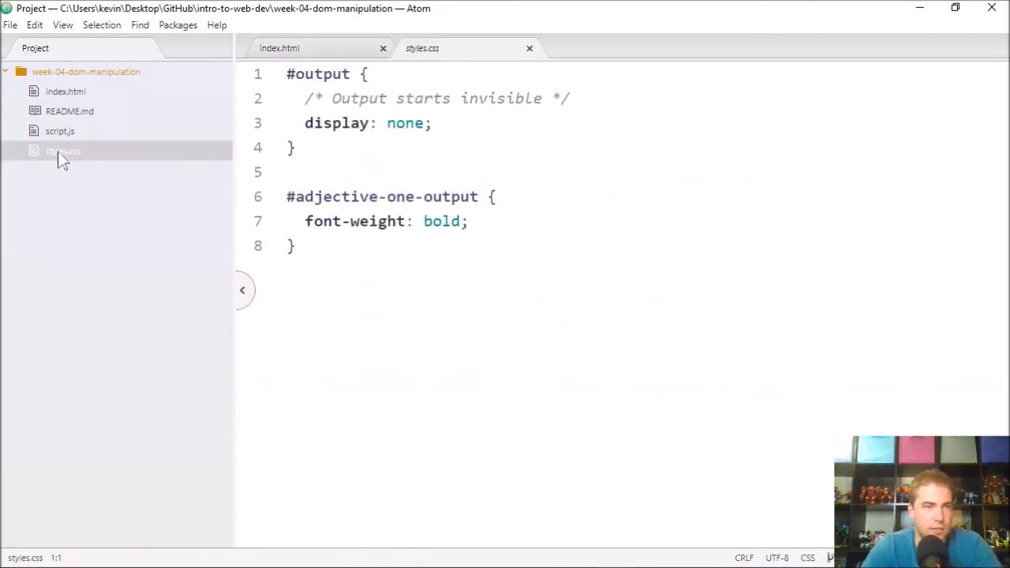
mouse_move(85, 156)
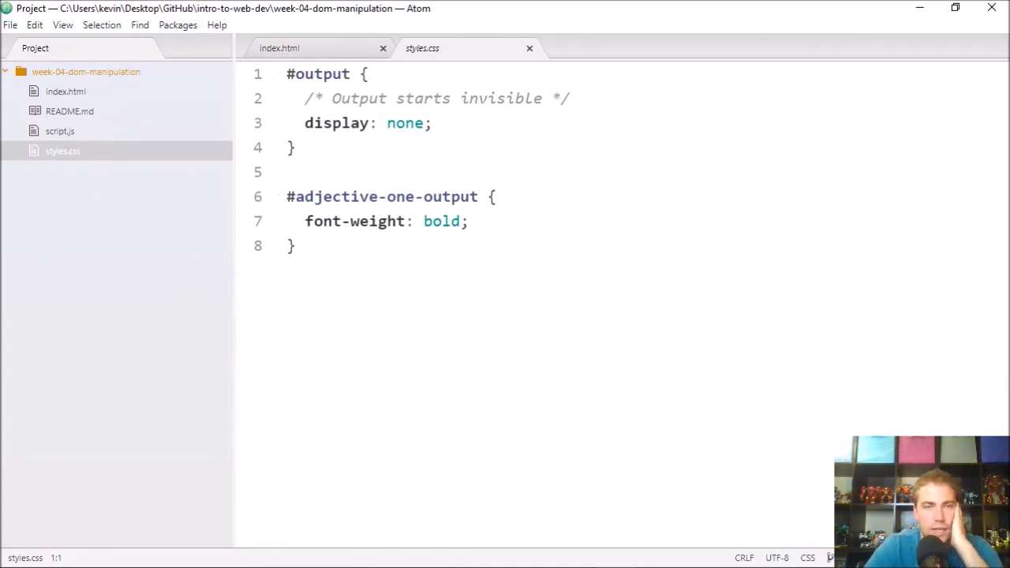
left_click(280, 48)
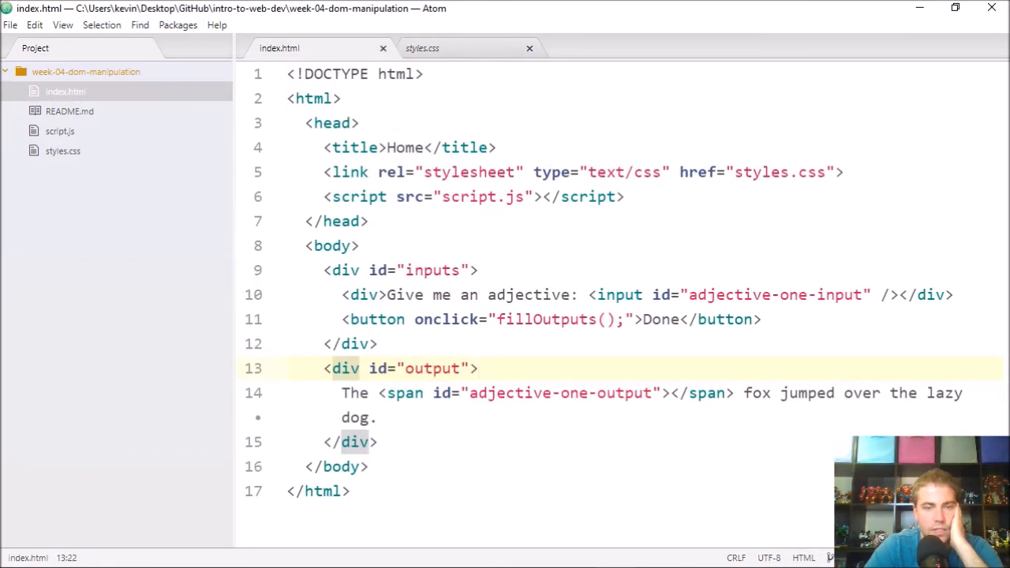
left_click(422, 49)
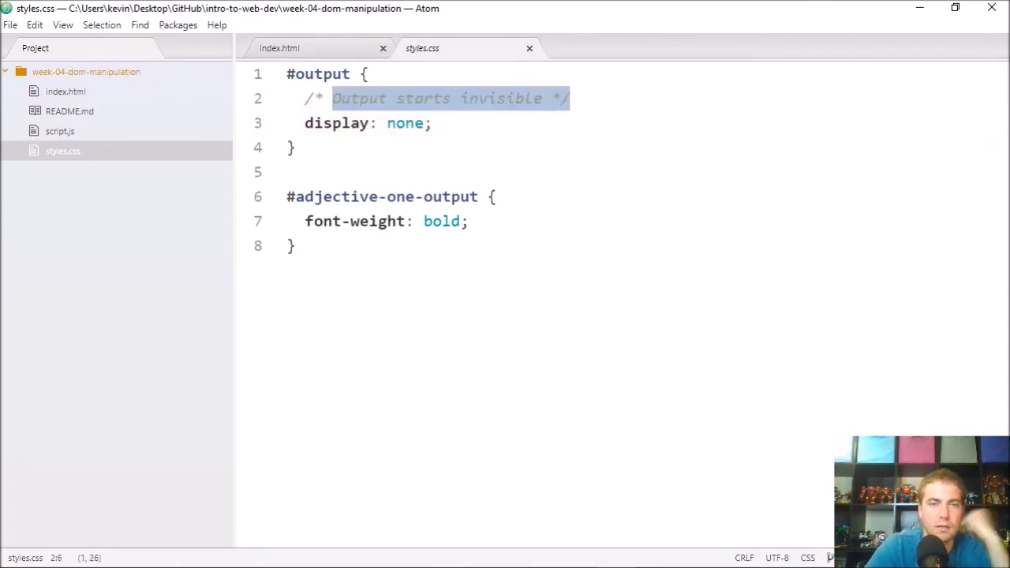
left_click(404, 123)
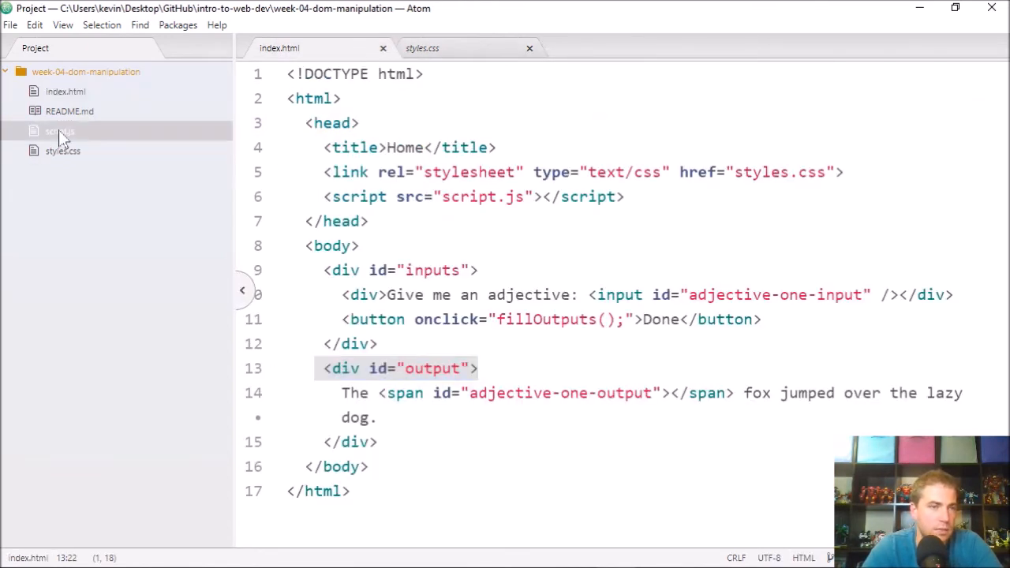
Open script.js and walk through fillOutputs' description comment and its input-element step
left_click(60, 131)
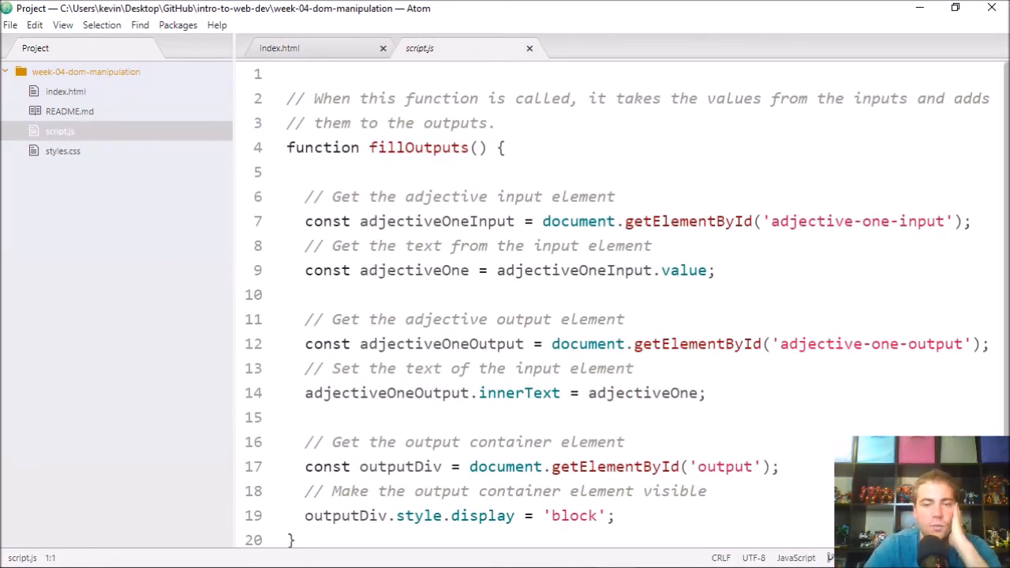
scroll("up", 3)
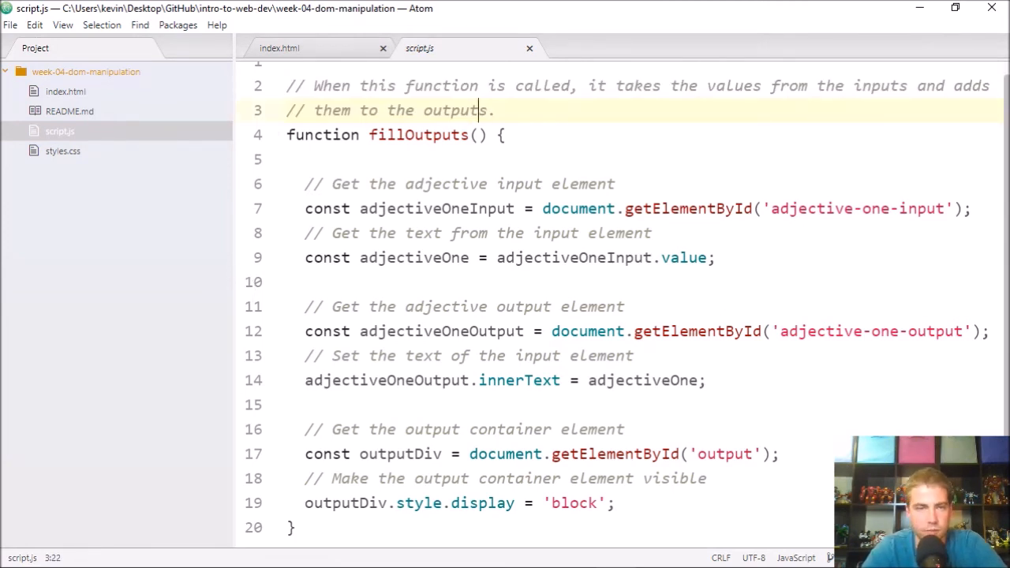
left_click(616, 183)
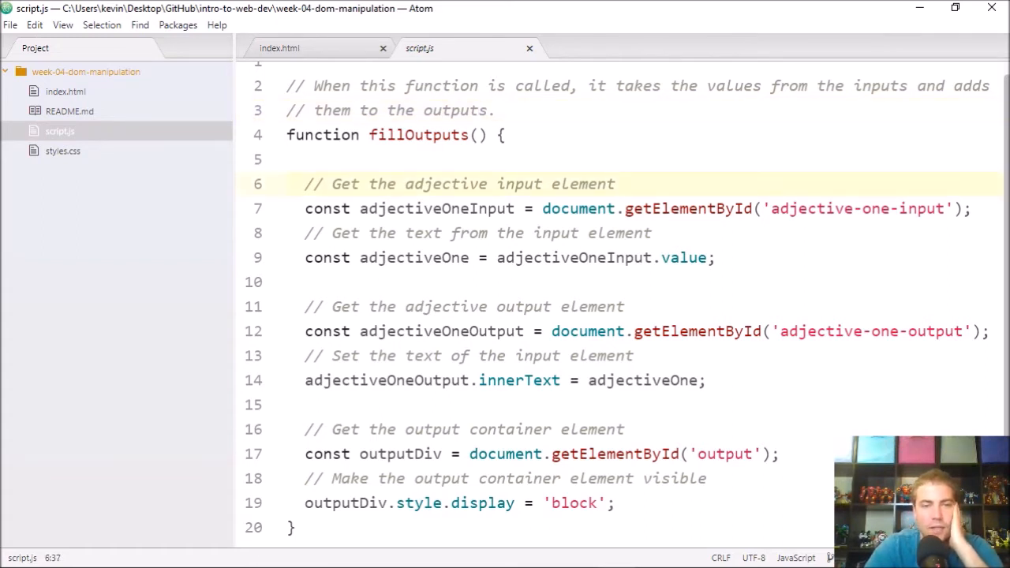
left_click(616, 184)
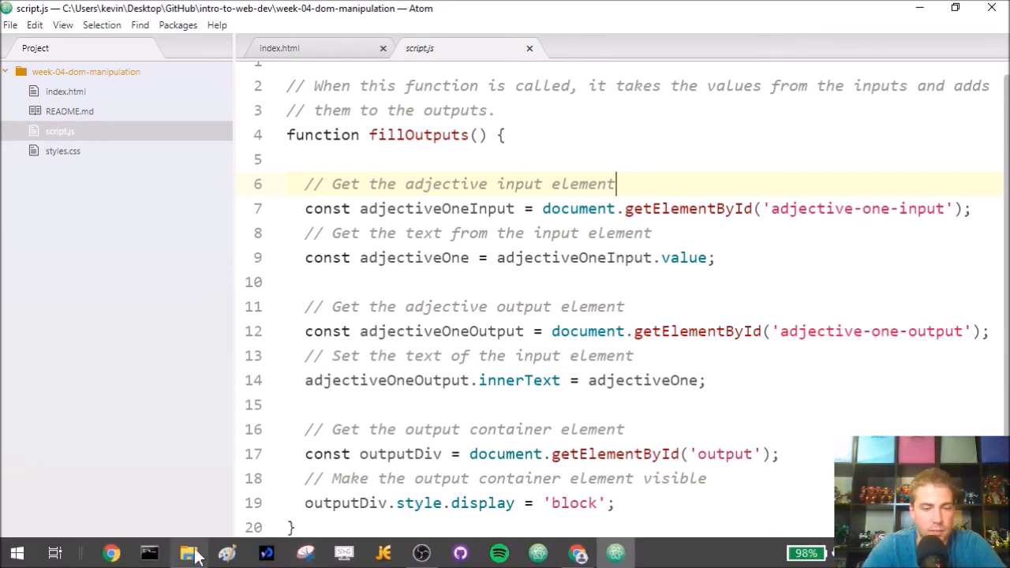
Load week-04-dom-manipulation's index.html from File Explorer and bring the browser forward
left_click(188, 552)
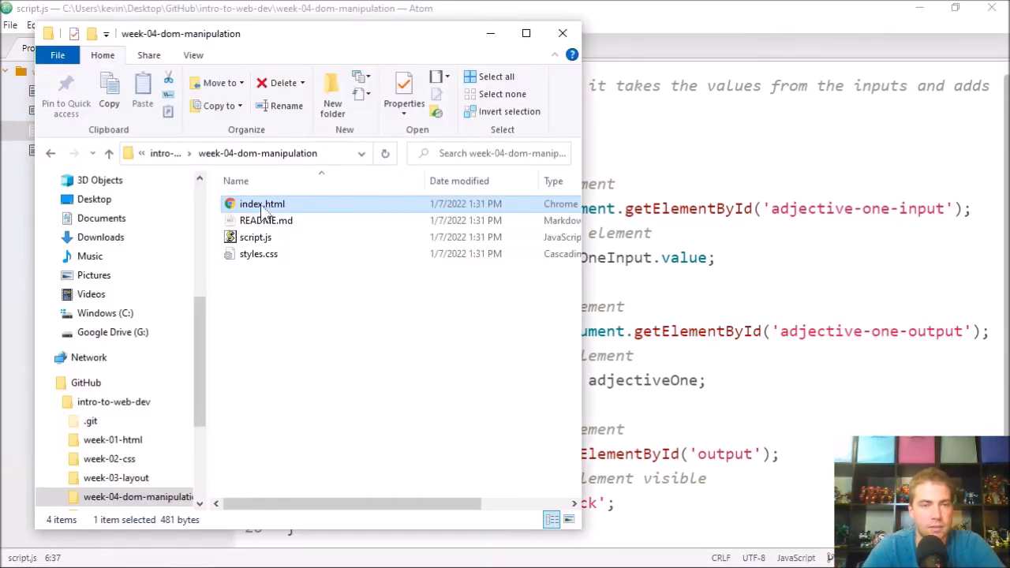
double_click(262, 204)
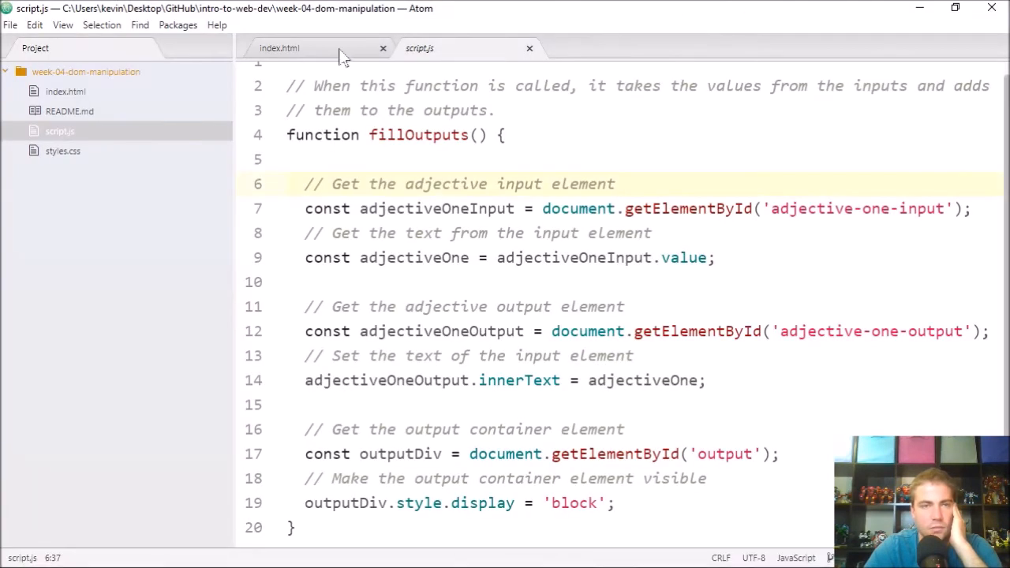
left_click(279, 48)
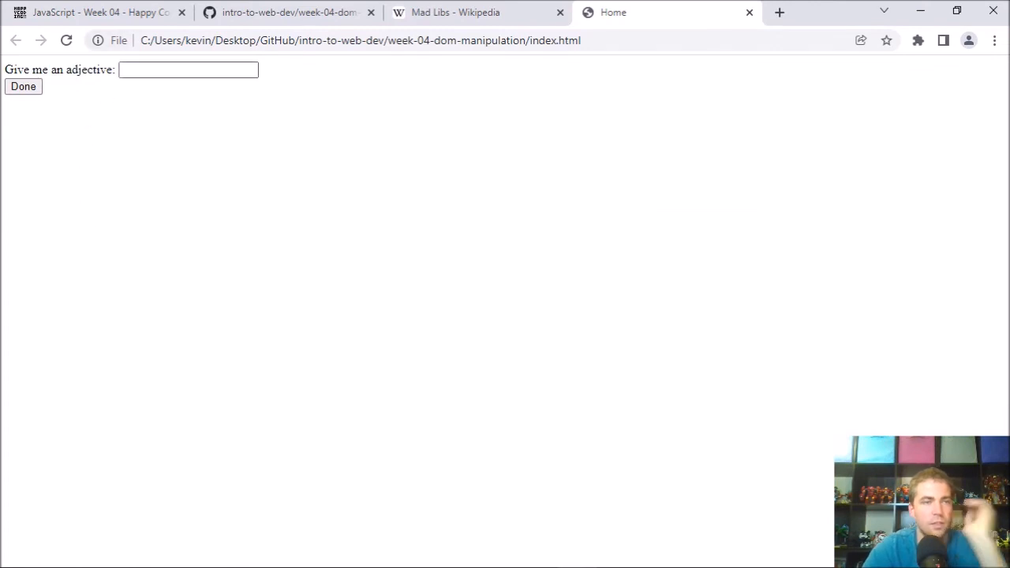
Submit 'yello' as the adjective, then replace it with 'red' and submit again
type("yello")
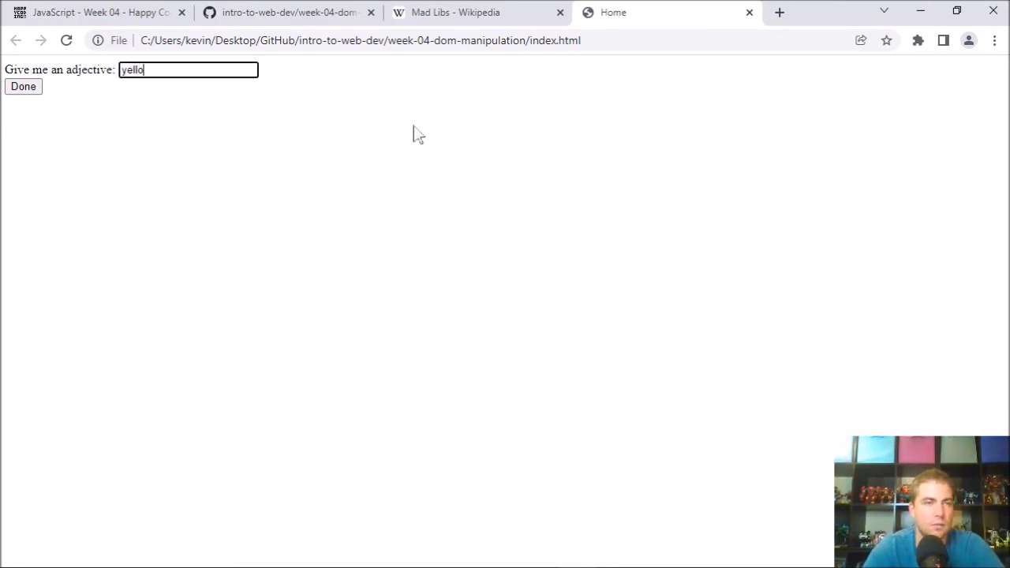
left_click(23, 86)
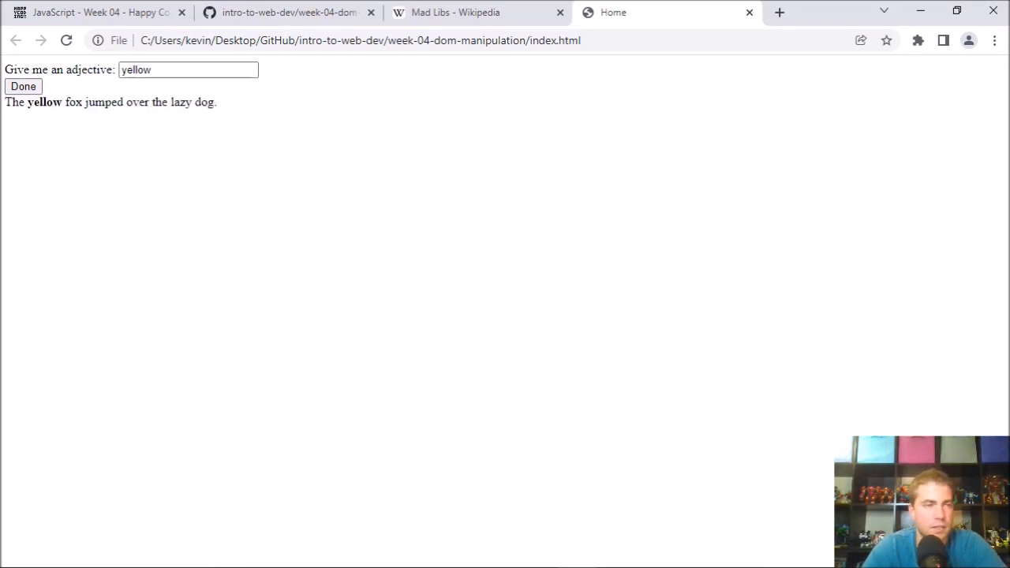
mouse_move(265, 136)
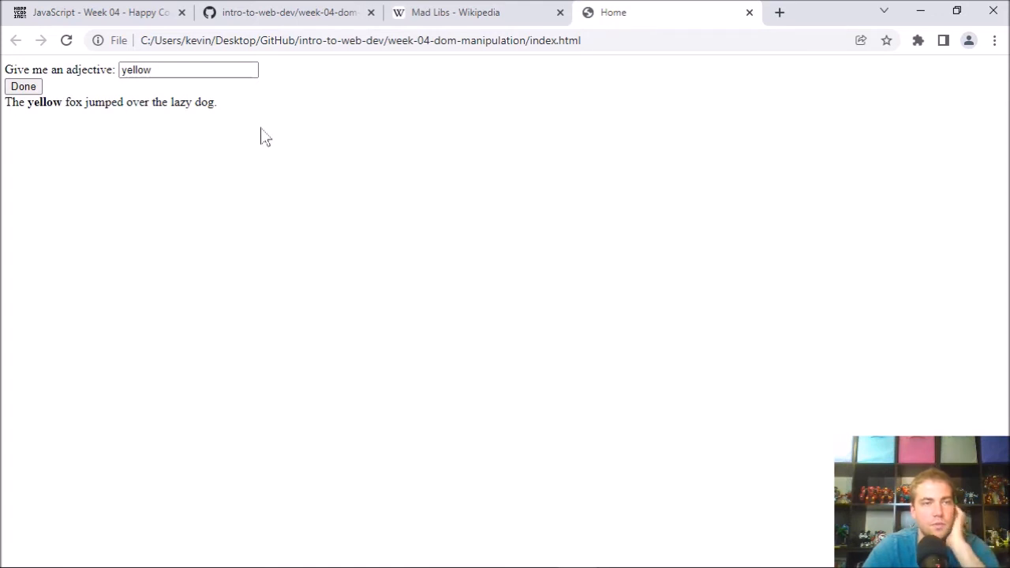
double_click(44, 102)
type("red")
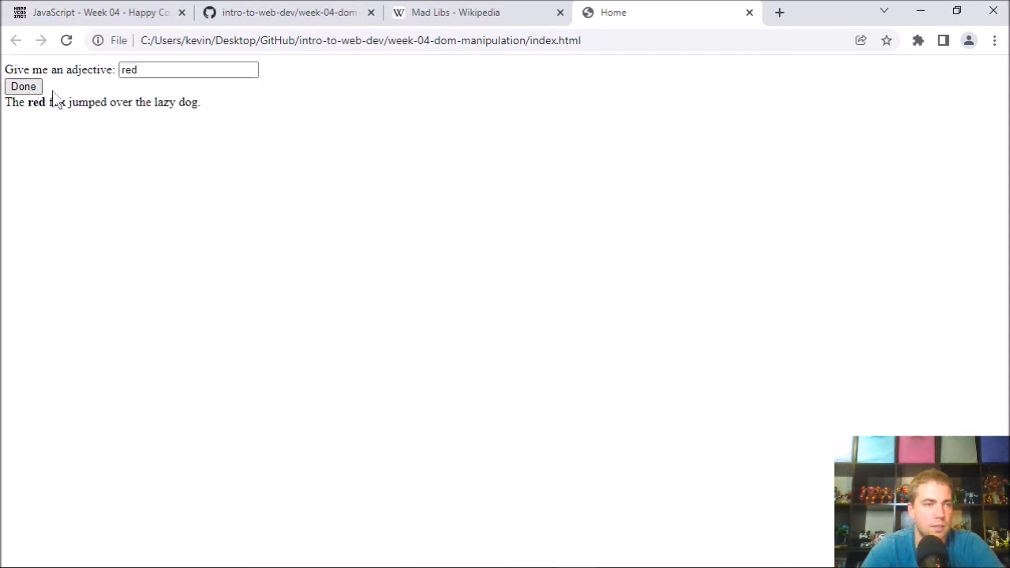
left_click(23, 86)
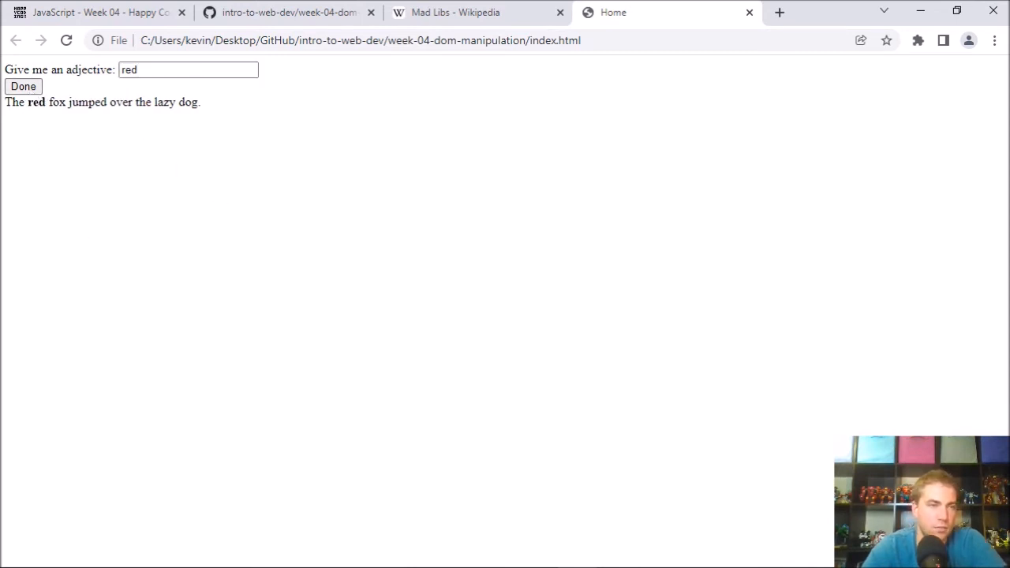
mouse_move(228, 115)
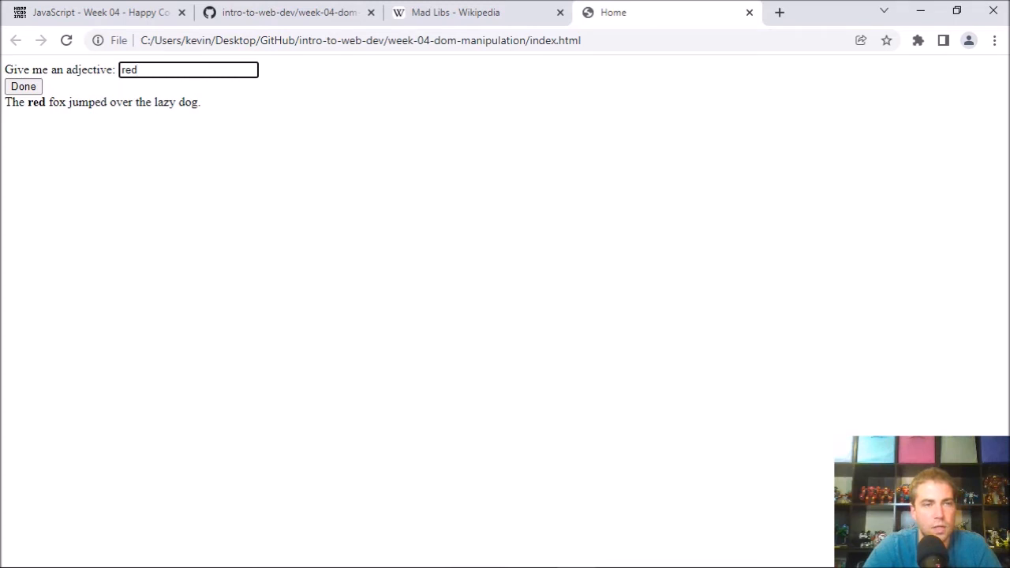
mouse_move(146, 136)
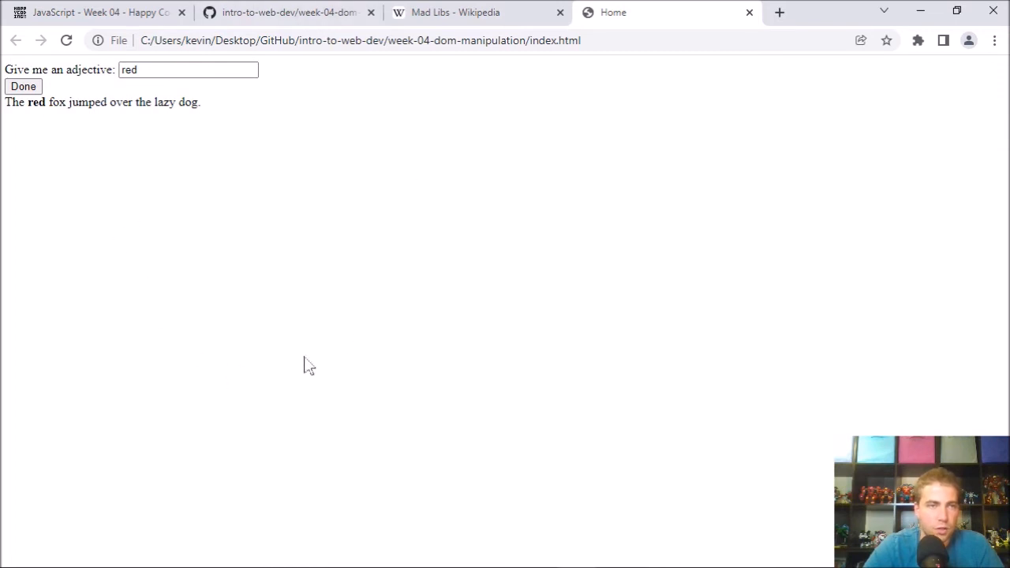
left_click(188, 70)
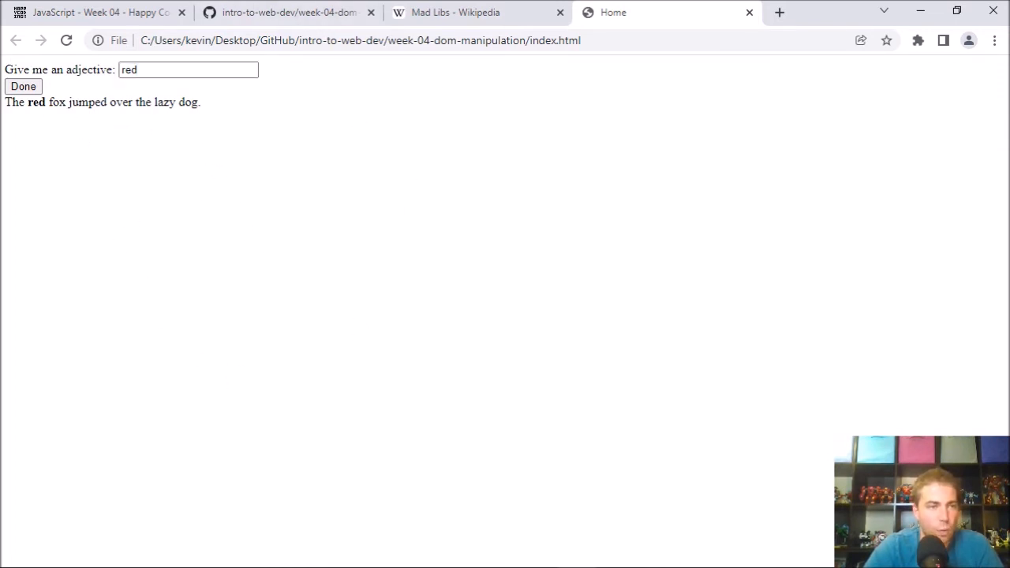
mouse_move(395, 137)
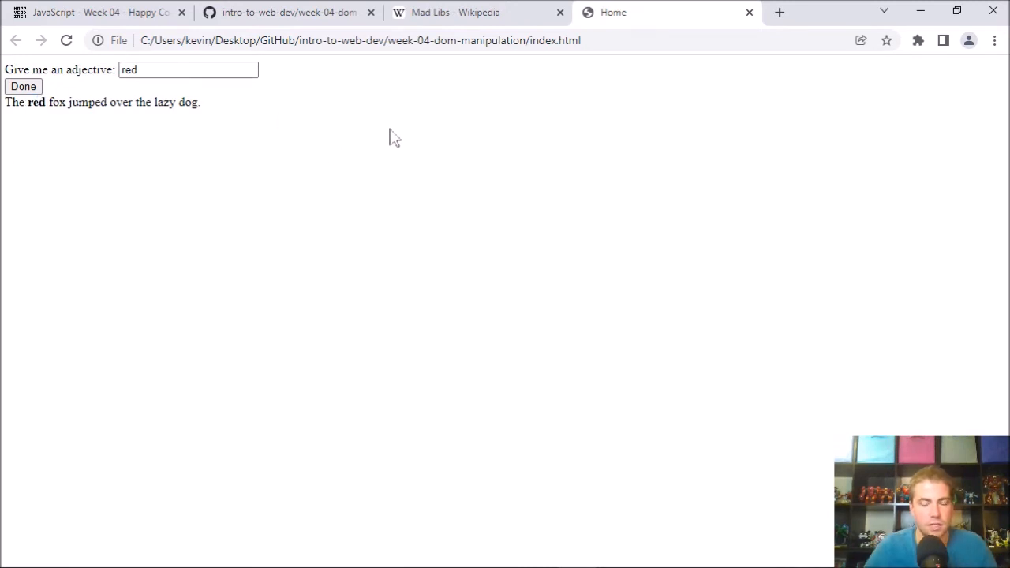
mouse_move(283, 154)
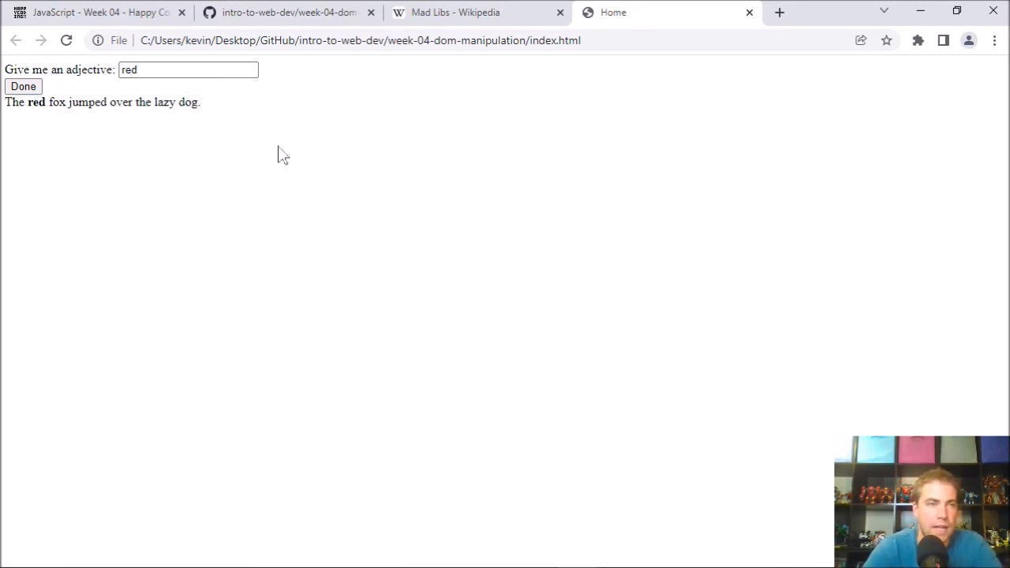
mouse_move(205, 95)
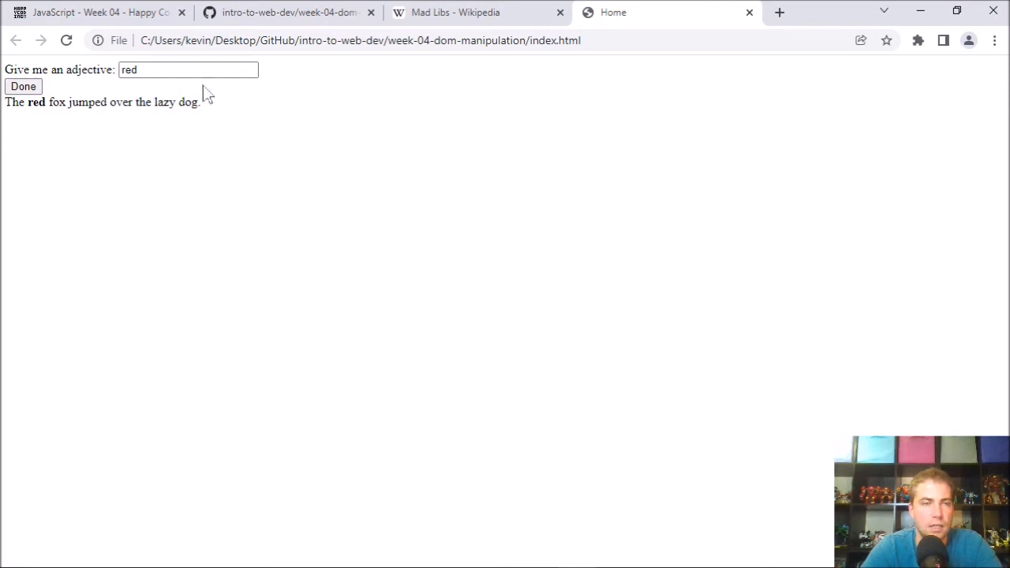
mouse_move(205, 95)
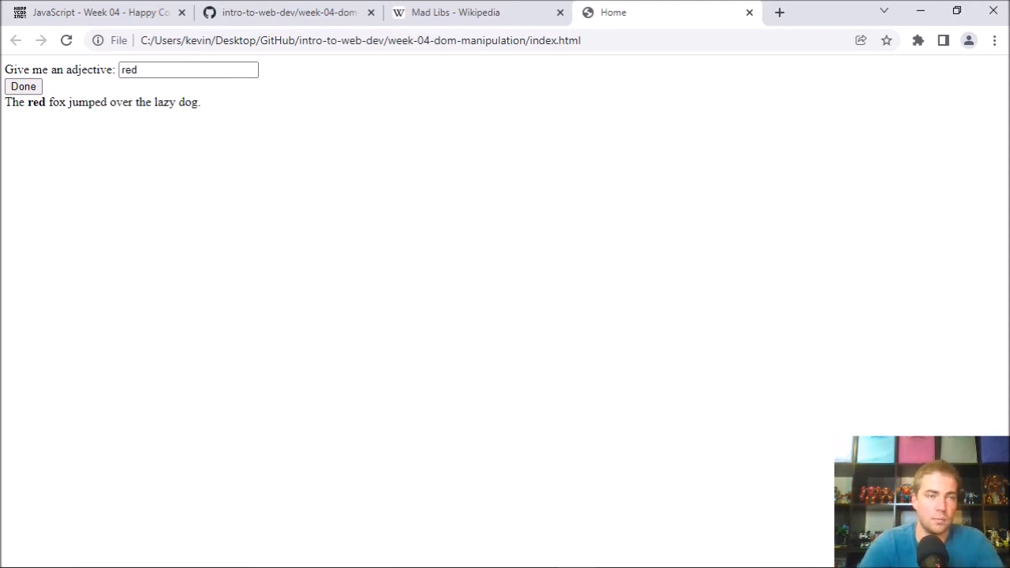
mouse_move(55, 197)
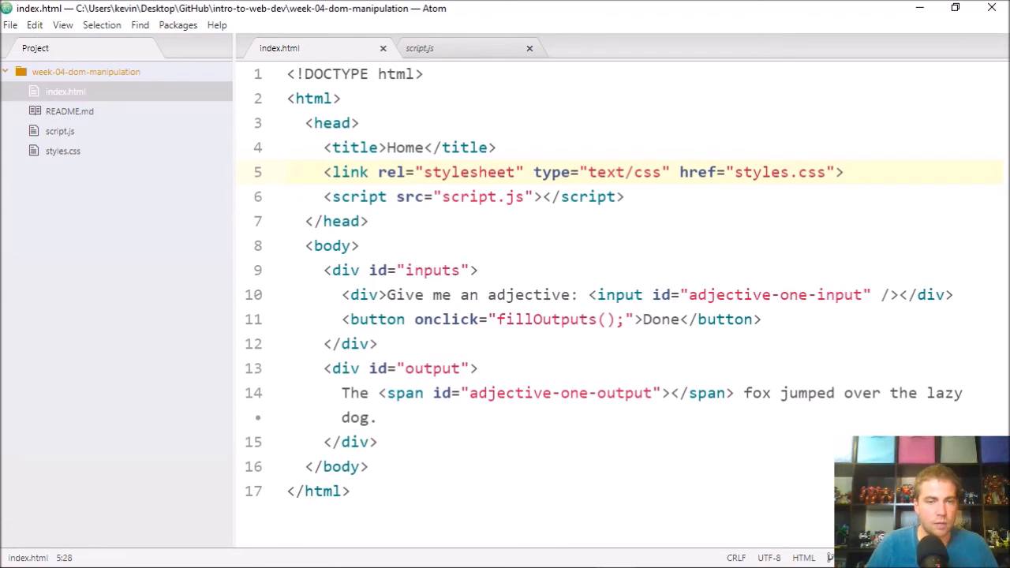
left_click(469, 294)
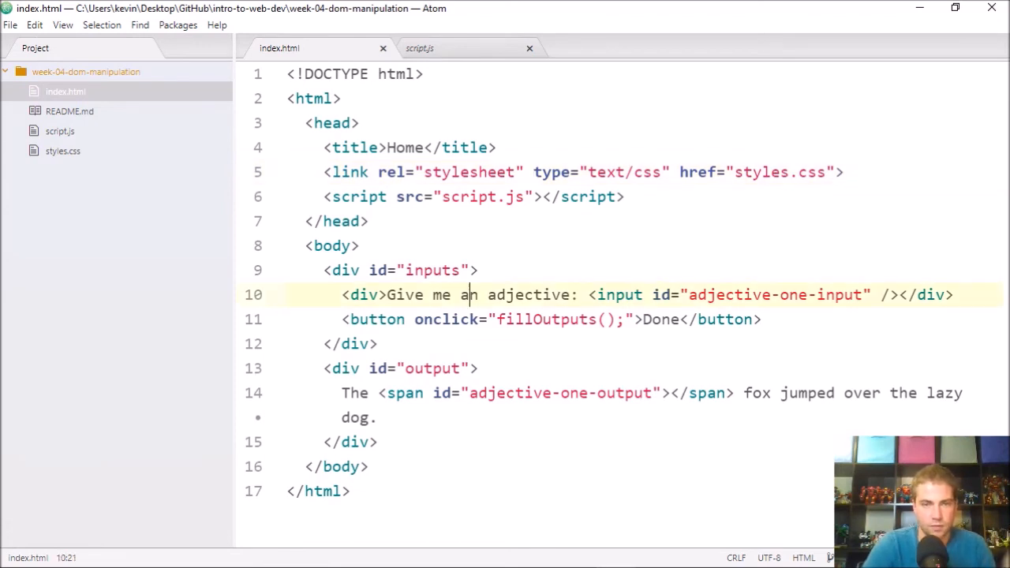
type("n")
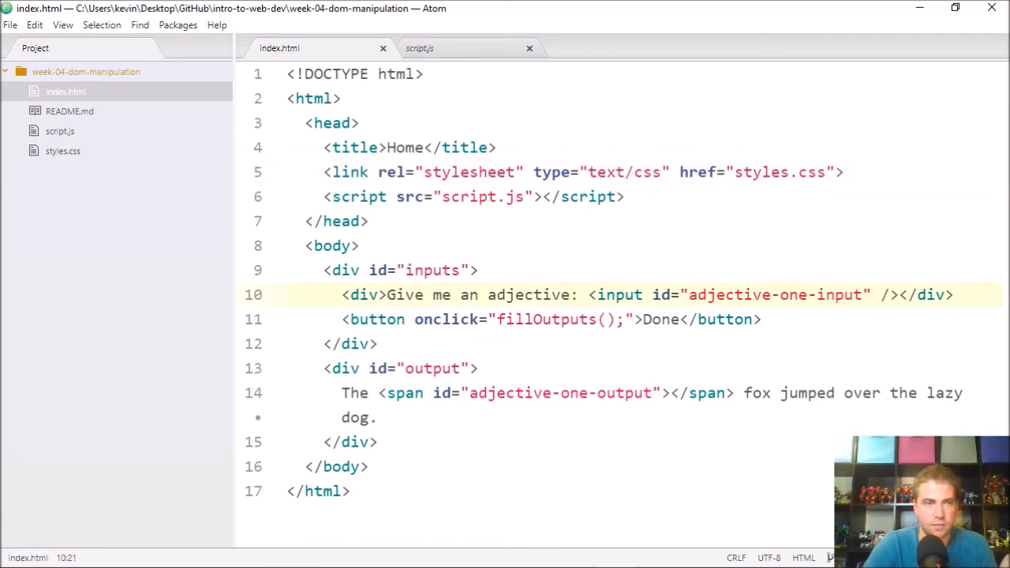
left_click(468, 294)
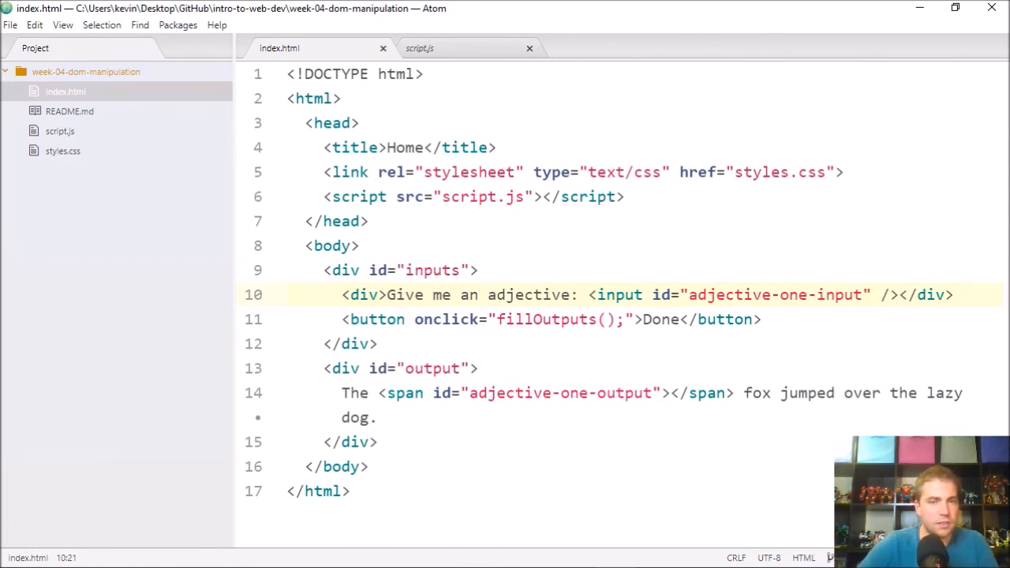
left_click(623, 197)
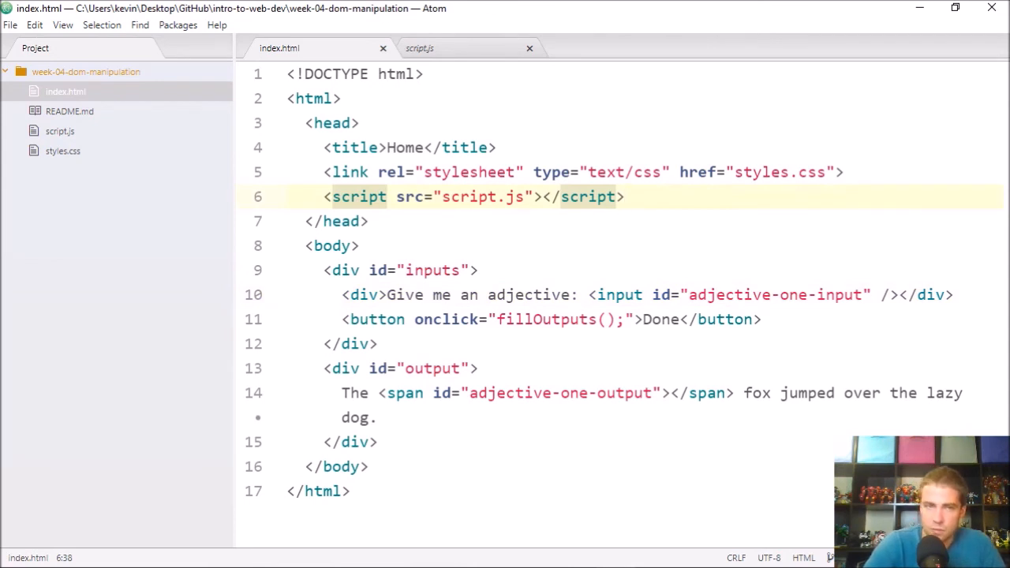
left_click(624, 196)
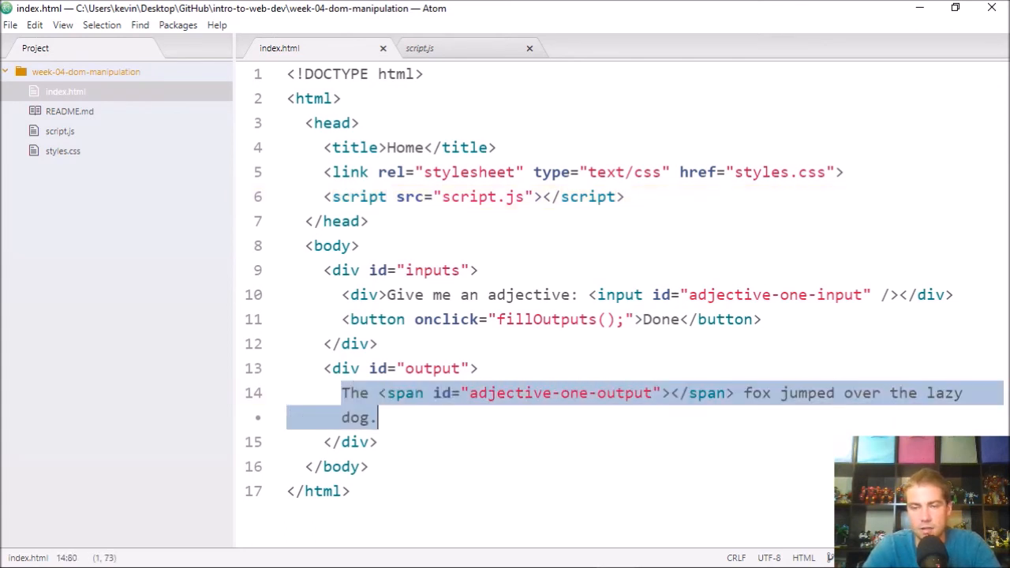
left_click(477, 368)
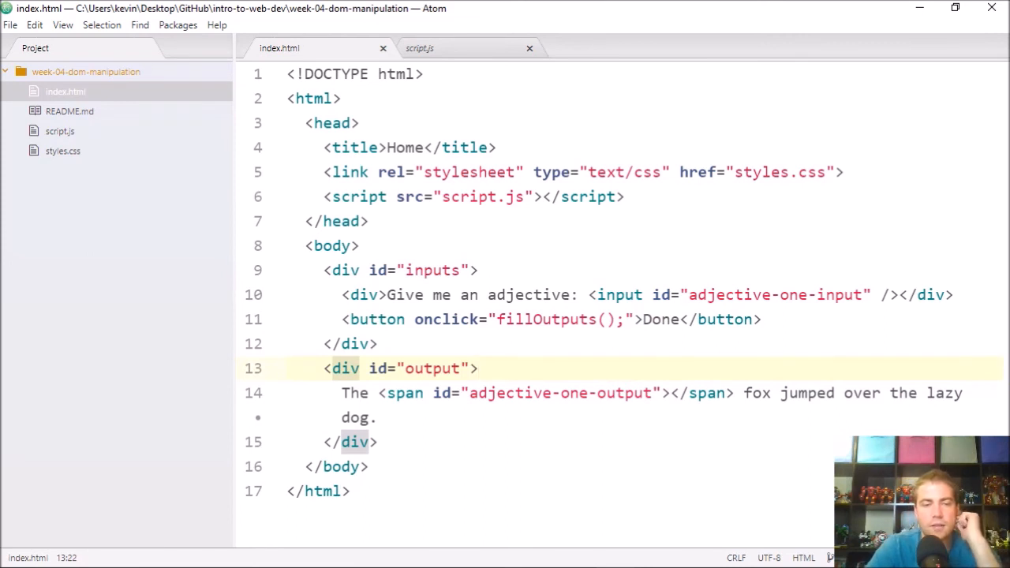
left_click(477, 368)
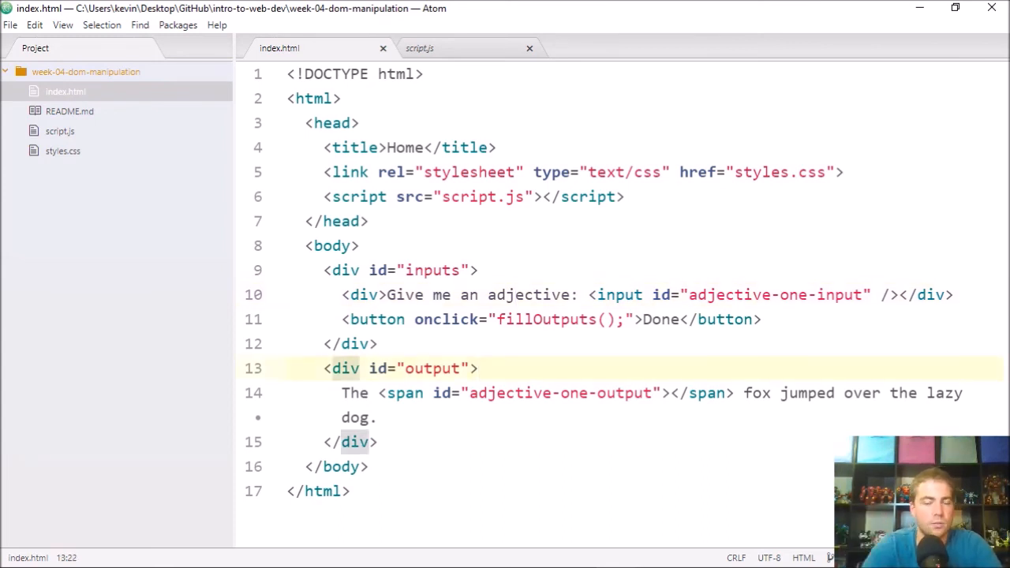
left_click(478, 368)
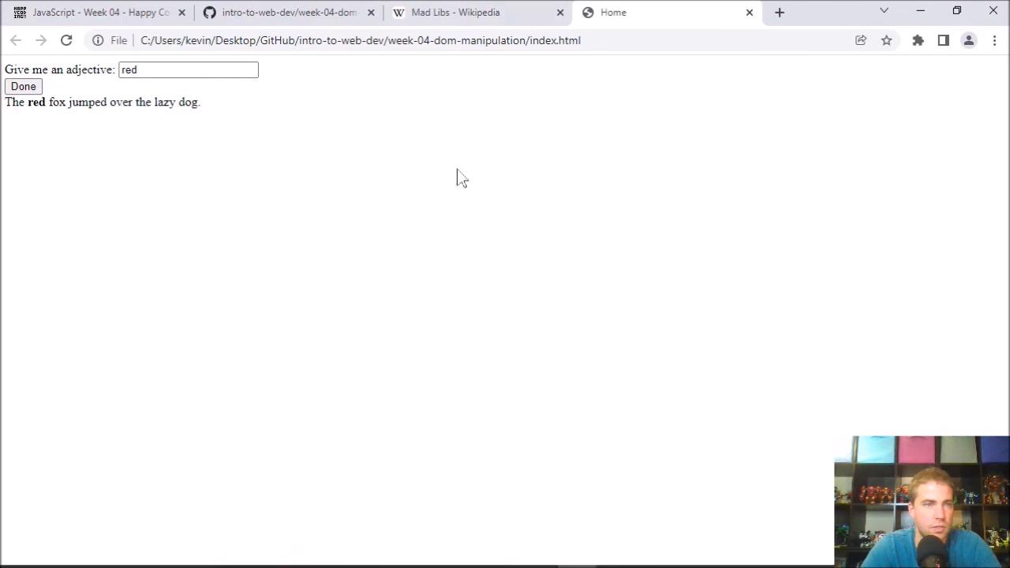
Press F12 to open Chrome DevTools on the Console tab beside the page
key("F12")
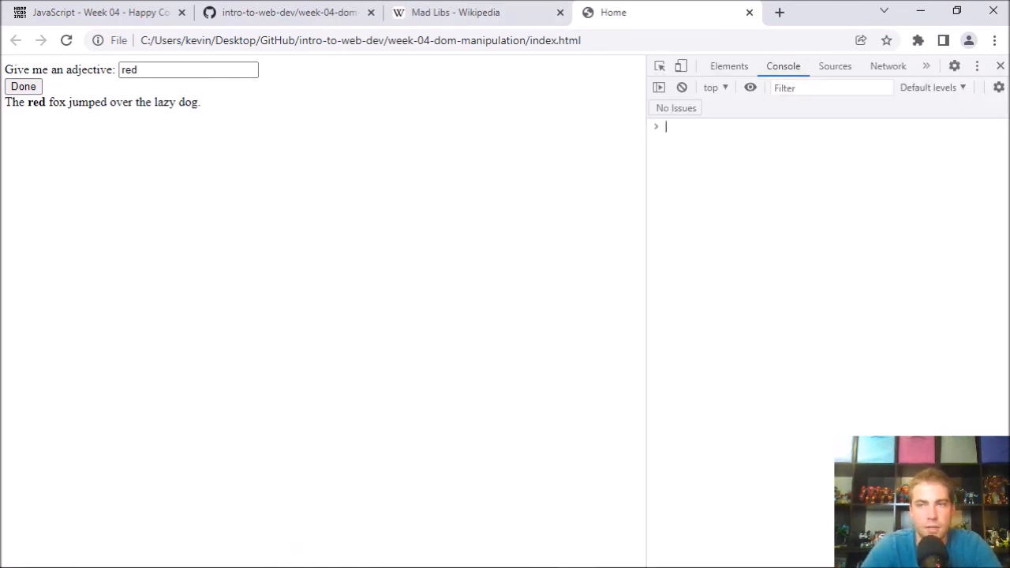
mouse_move(729, 386)
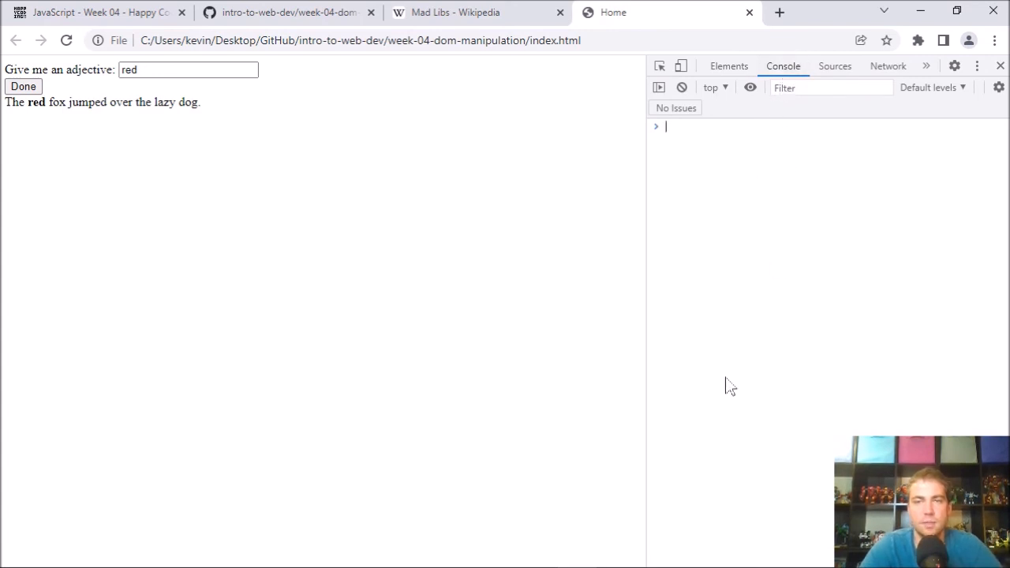
mouse_move(712, 179)
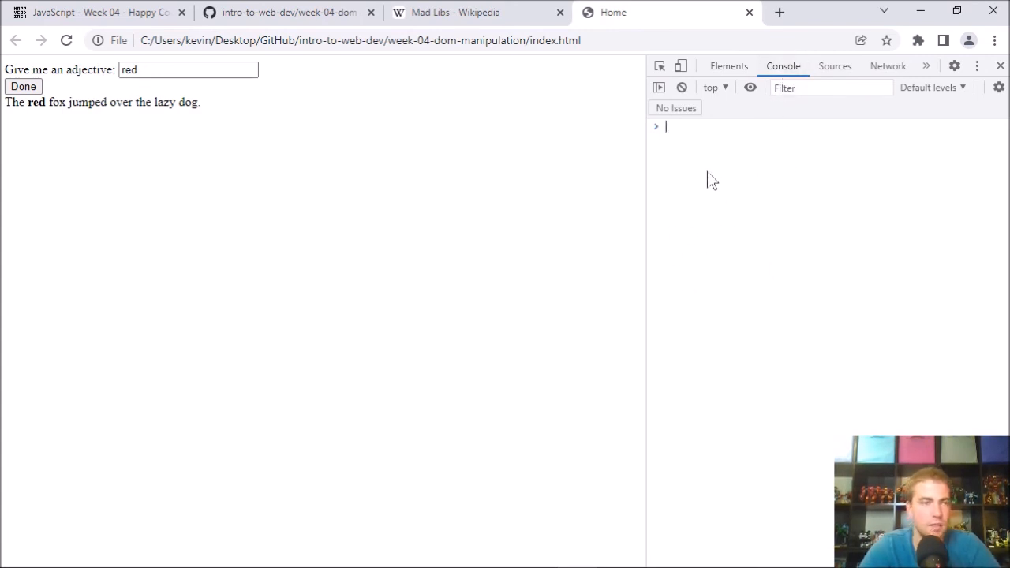
mouse_move(296, 197)
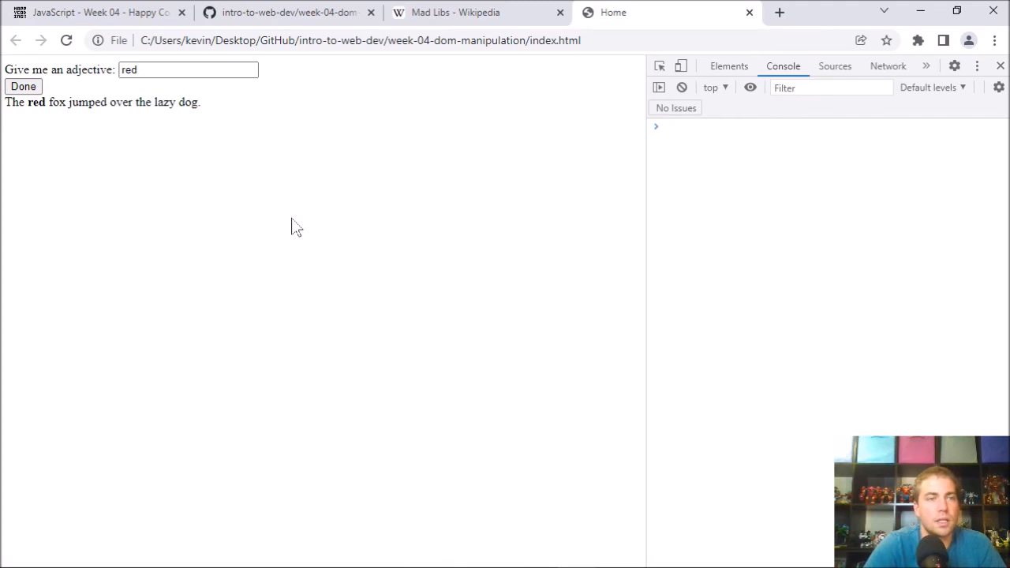
mouse_move(160, 164)
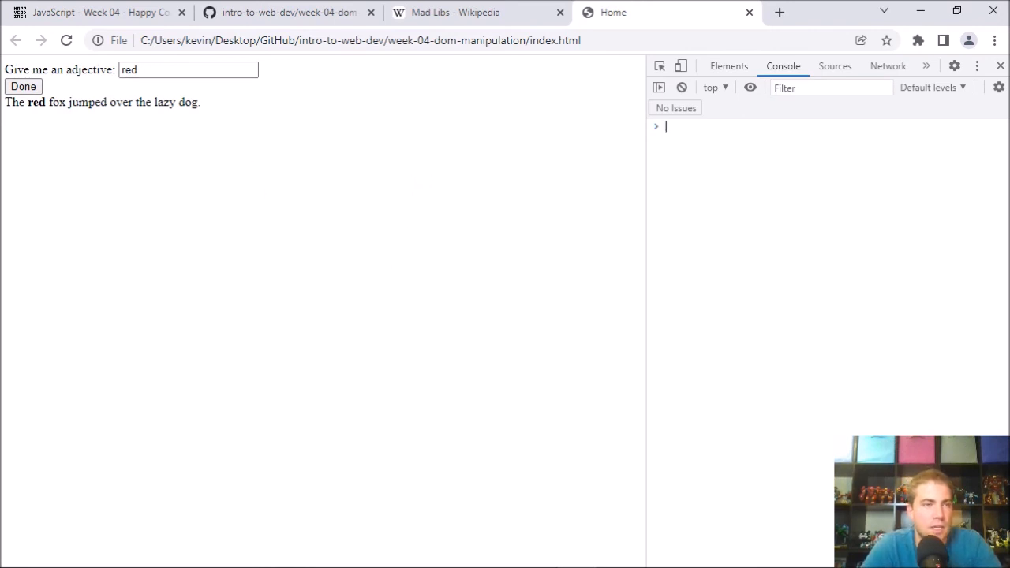
mouse_move(344, 213)
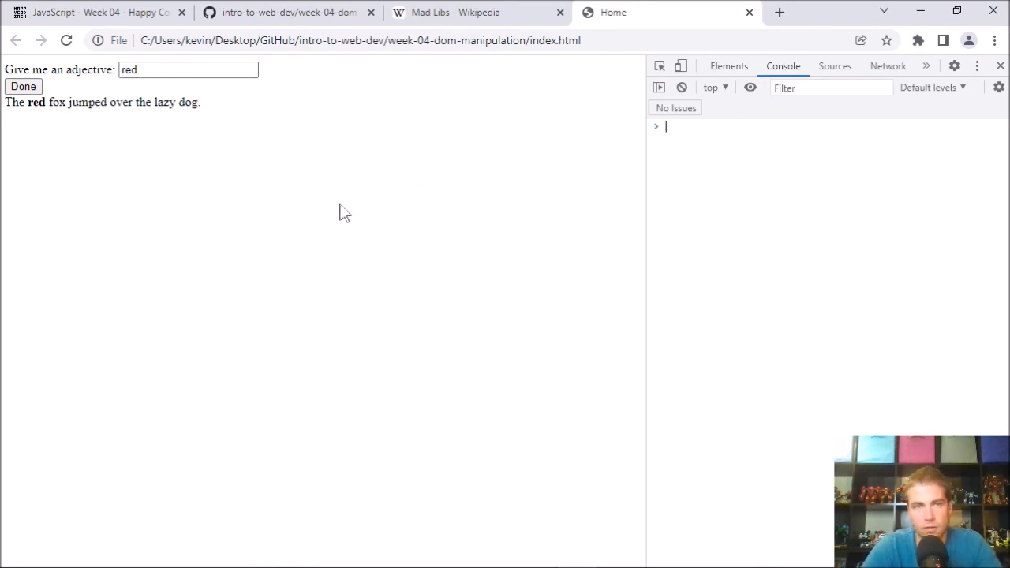
mouse_move(225, 141)
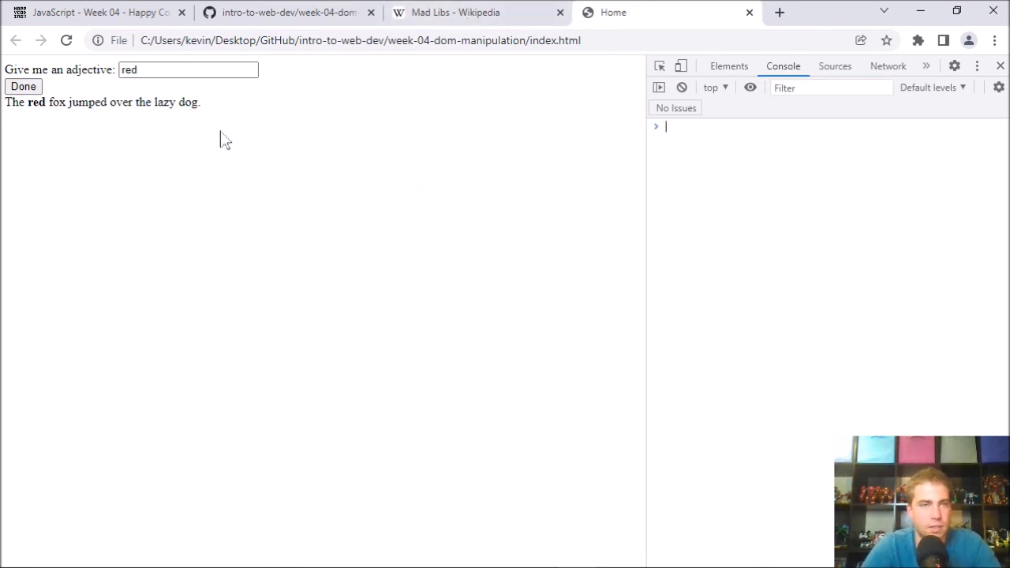
mouse_move(142, 165)
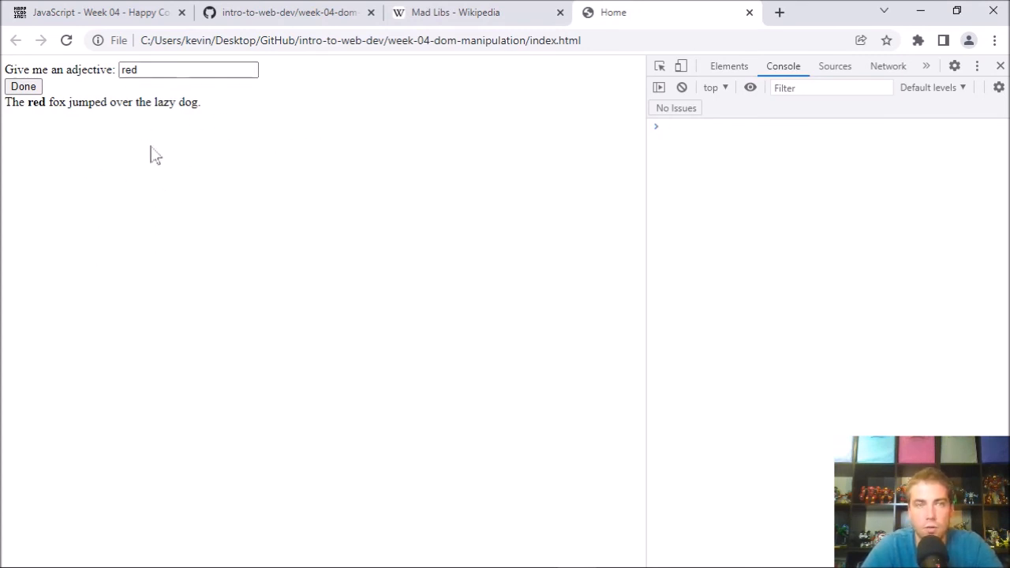
mouse_move(310, 286)
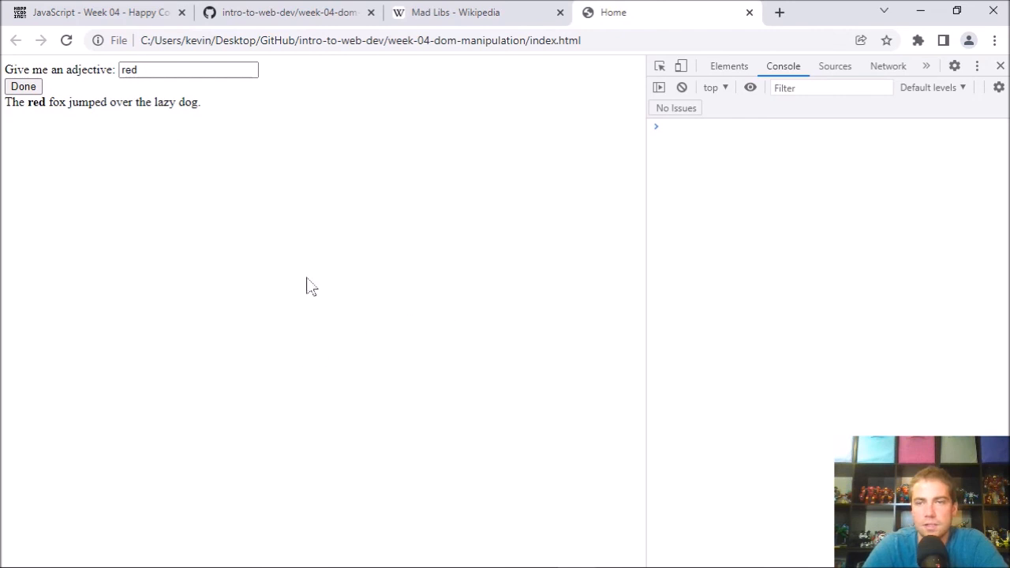
mouse_move(429, 200)
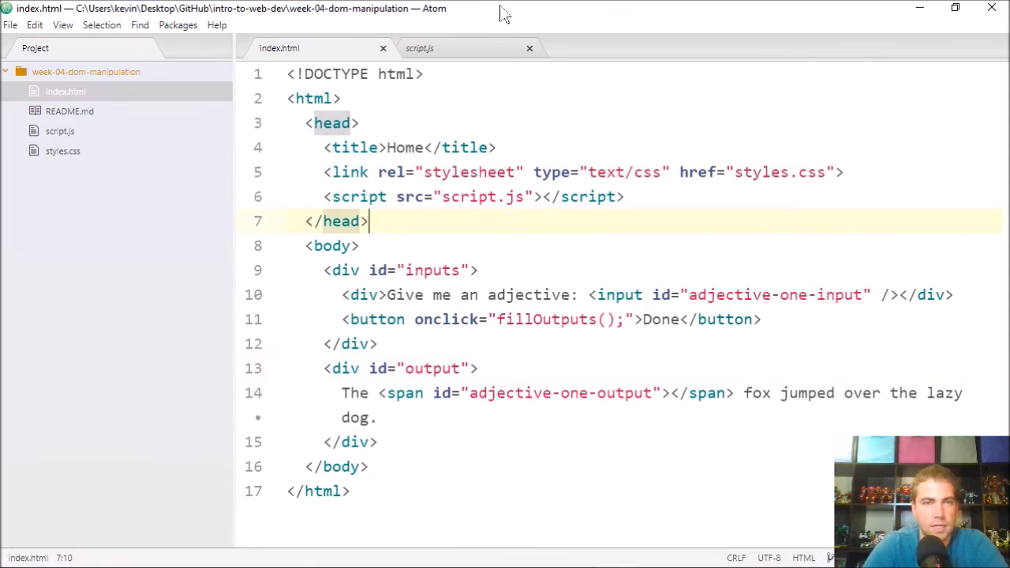
left_click(331, 122)
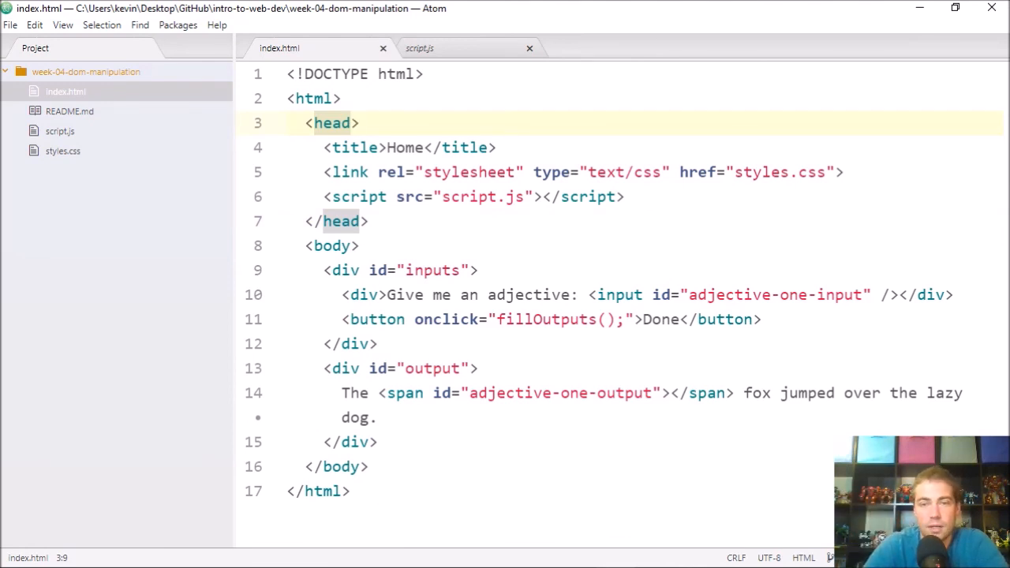
left_click(560, 172)
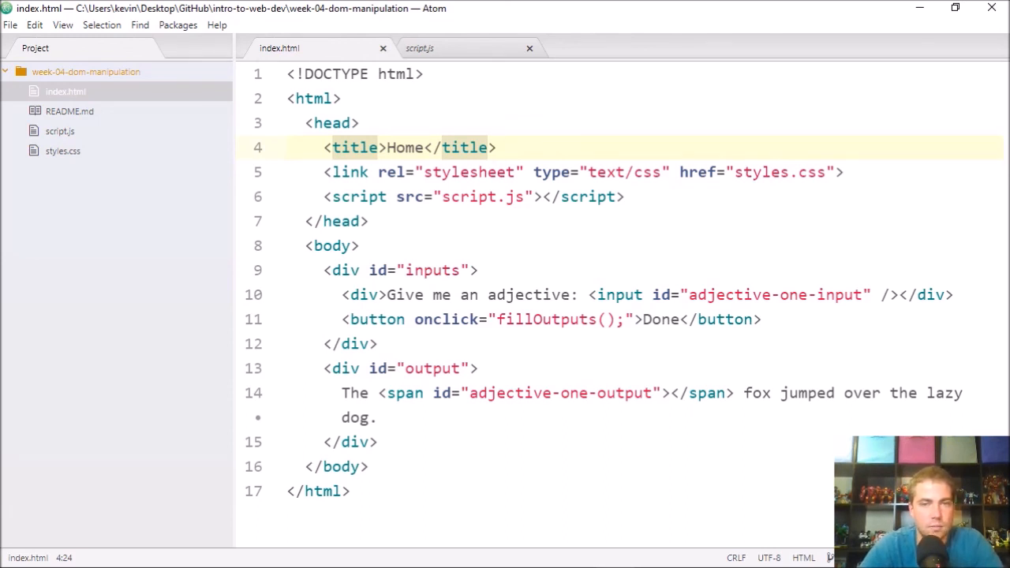
left_click(623, 197)
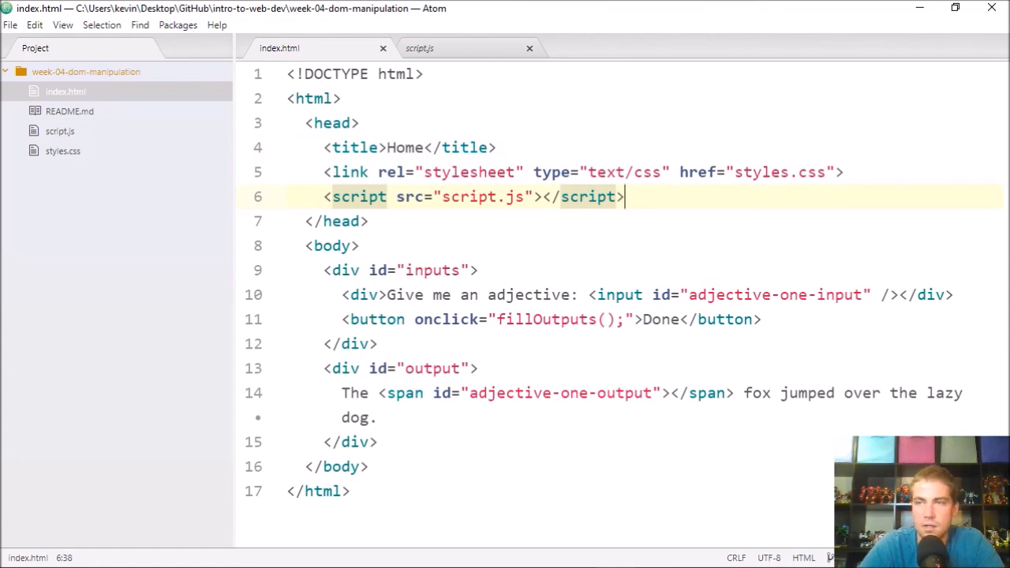